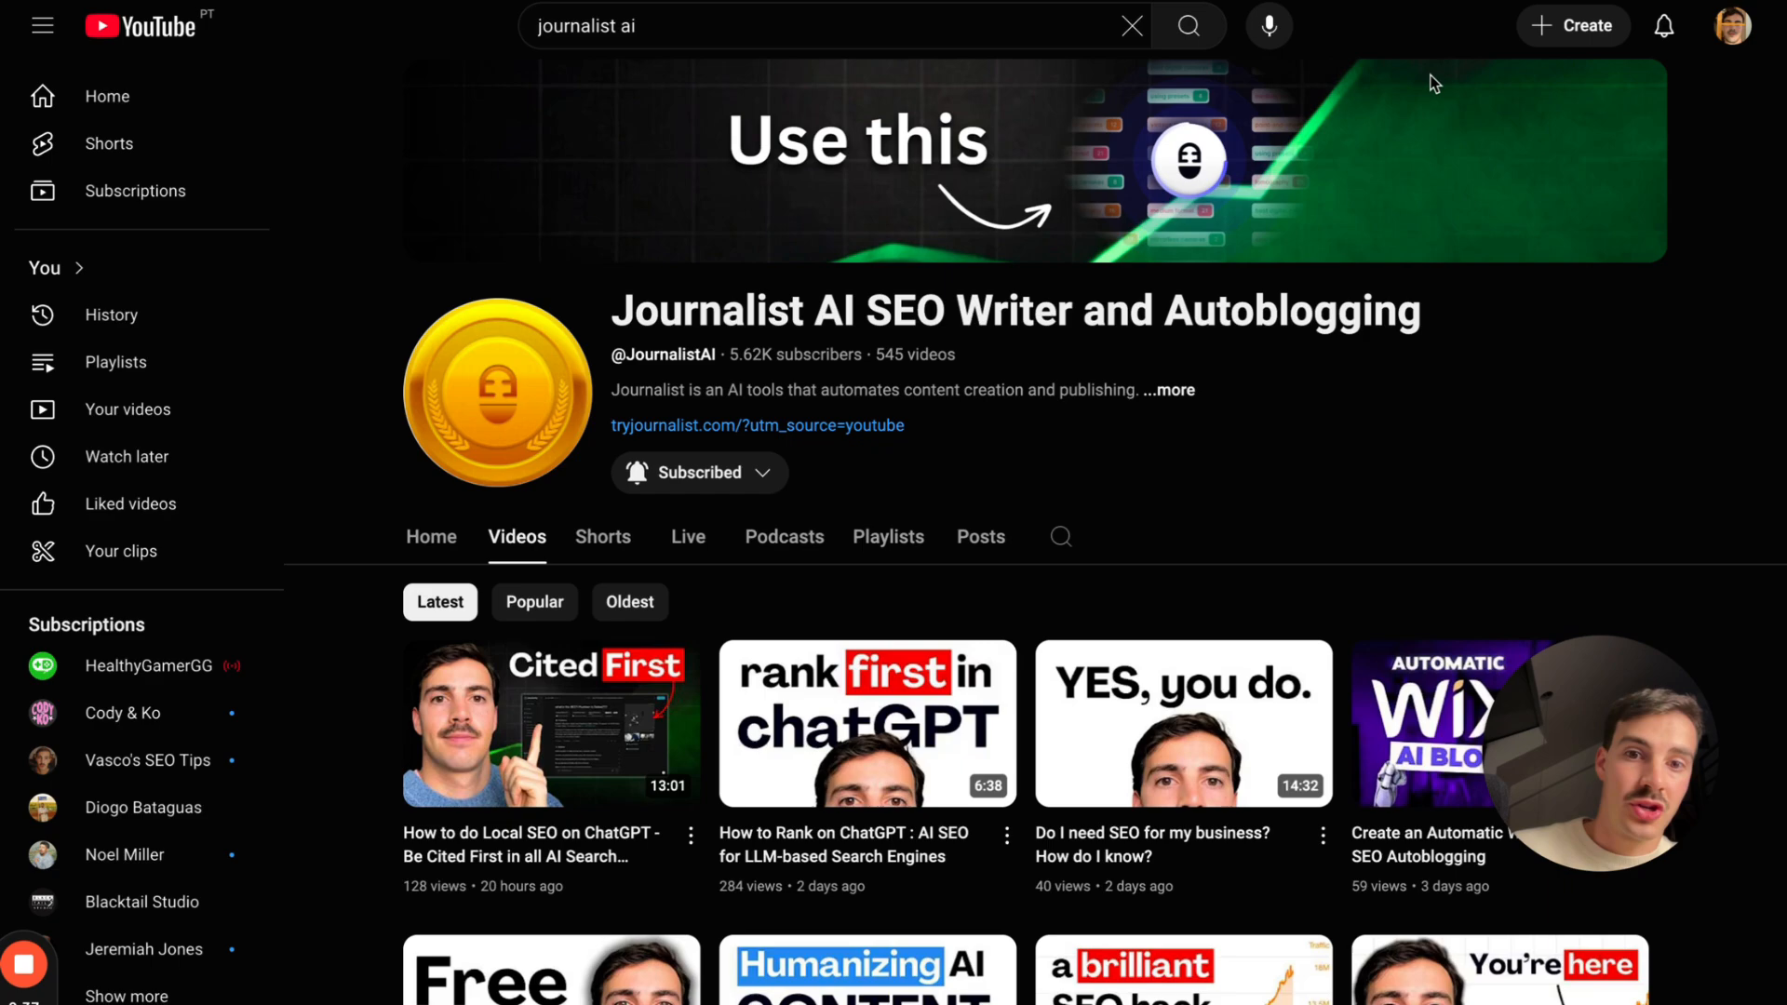
# Step: Browse the Journalist AI channel's video grid, entering 'journalist ai' in the search box
pyautogui.scroll(-3)
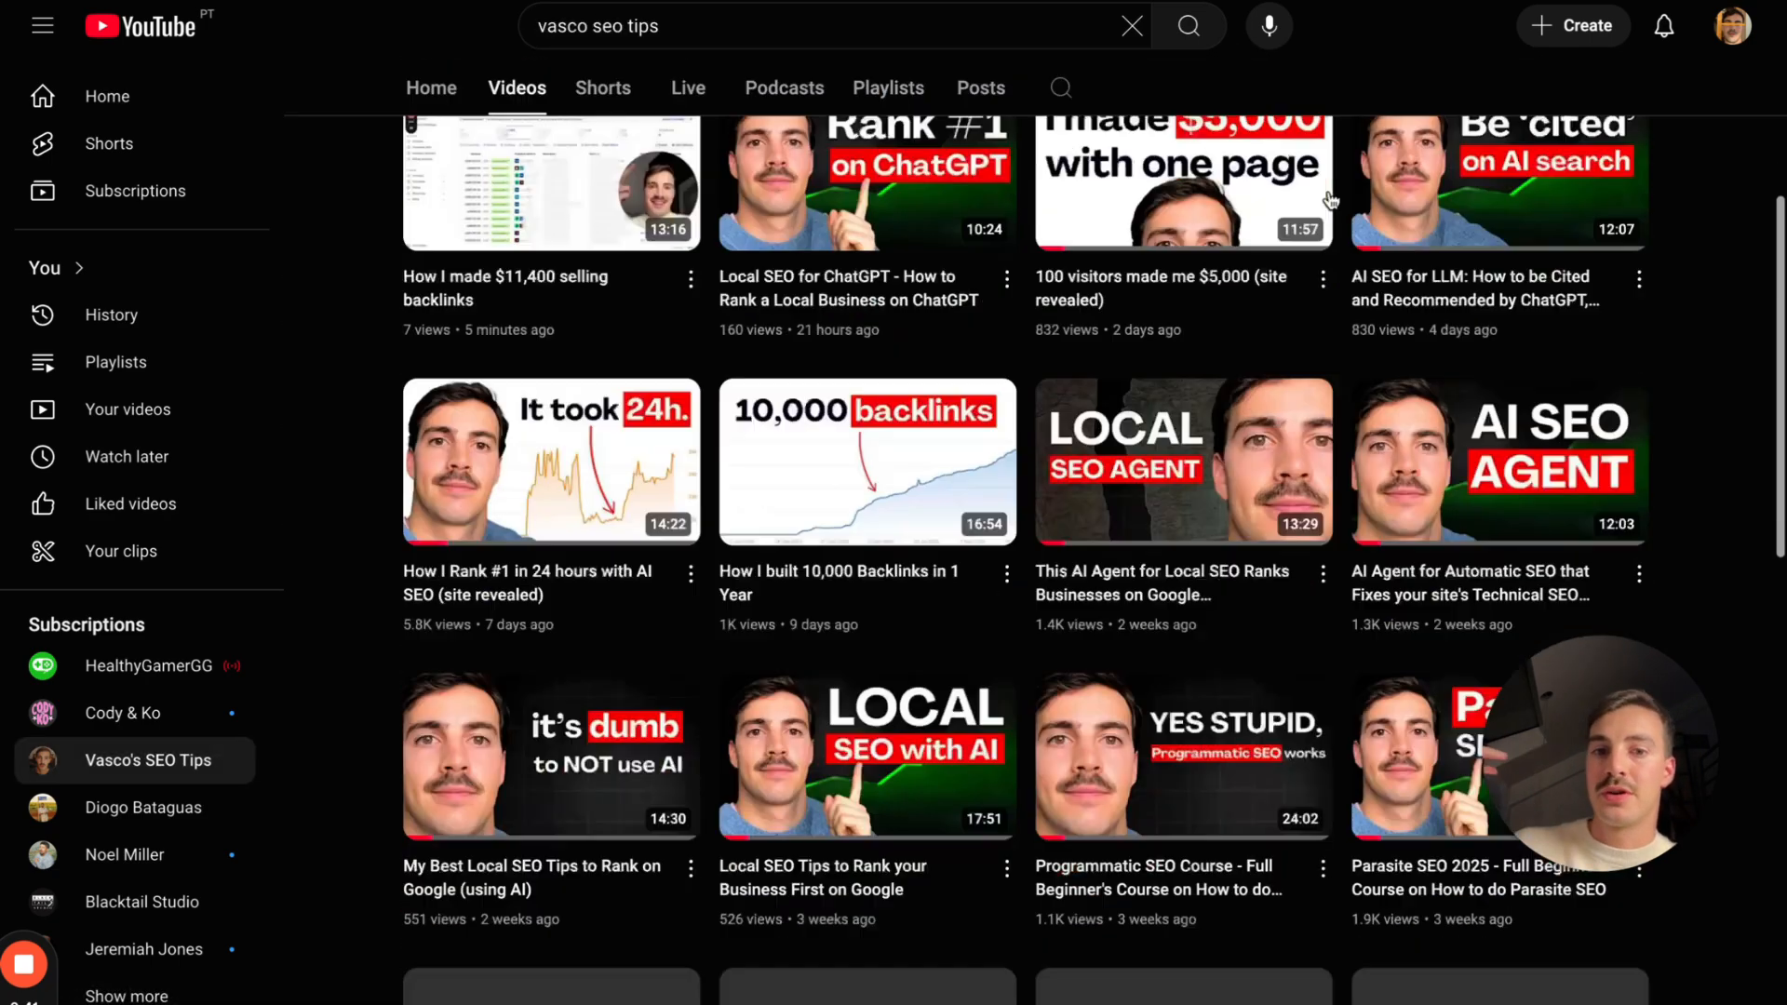
pyautogui.scroll(-3)
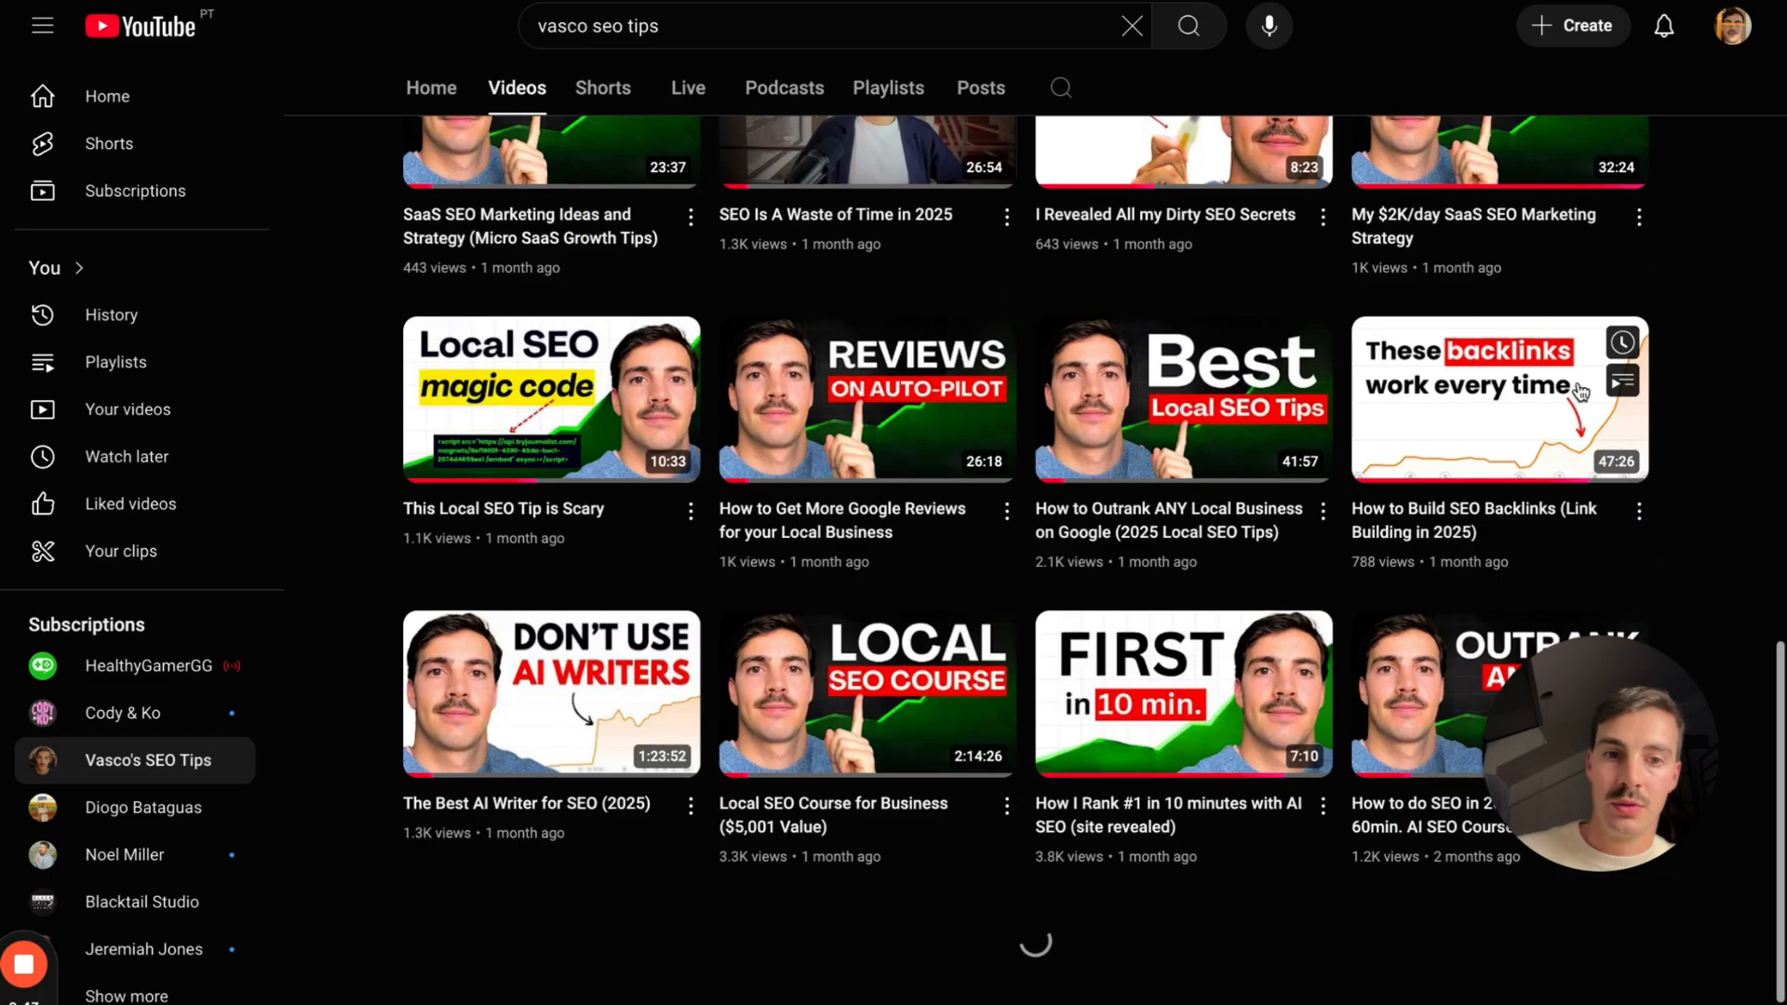
pyautogui.scroll(-3)
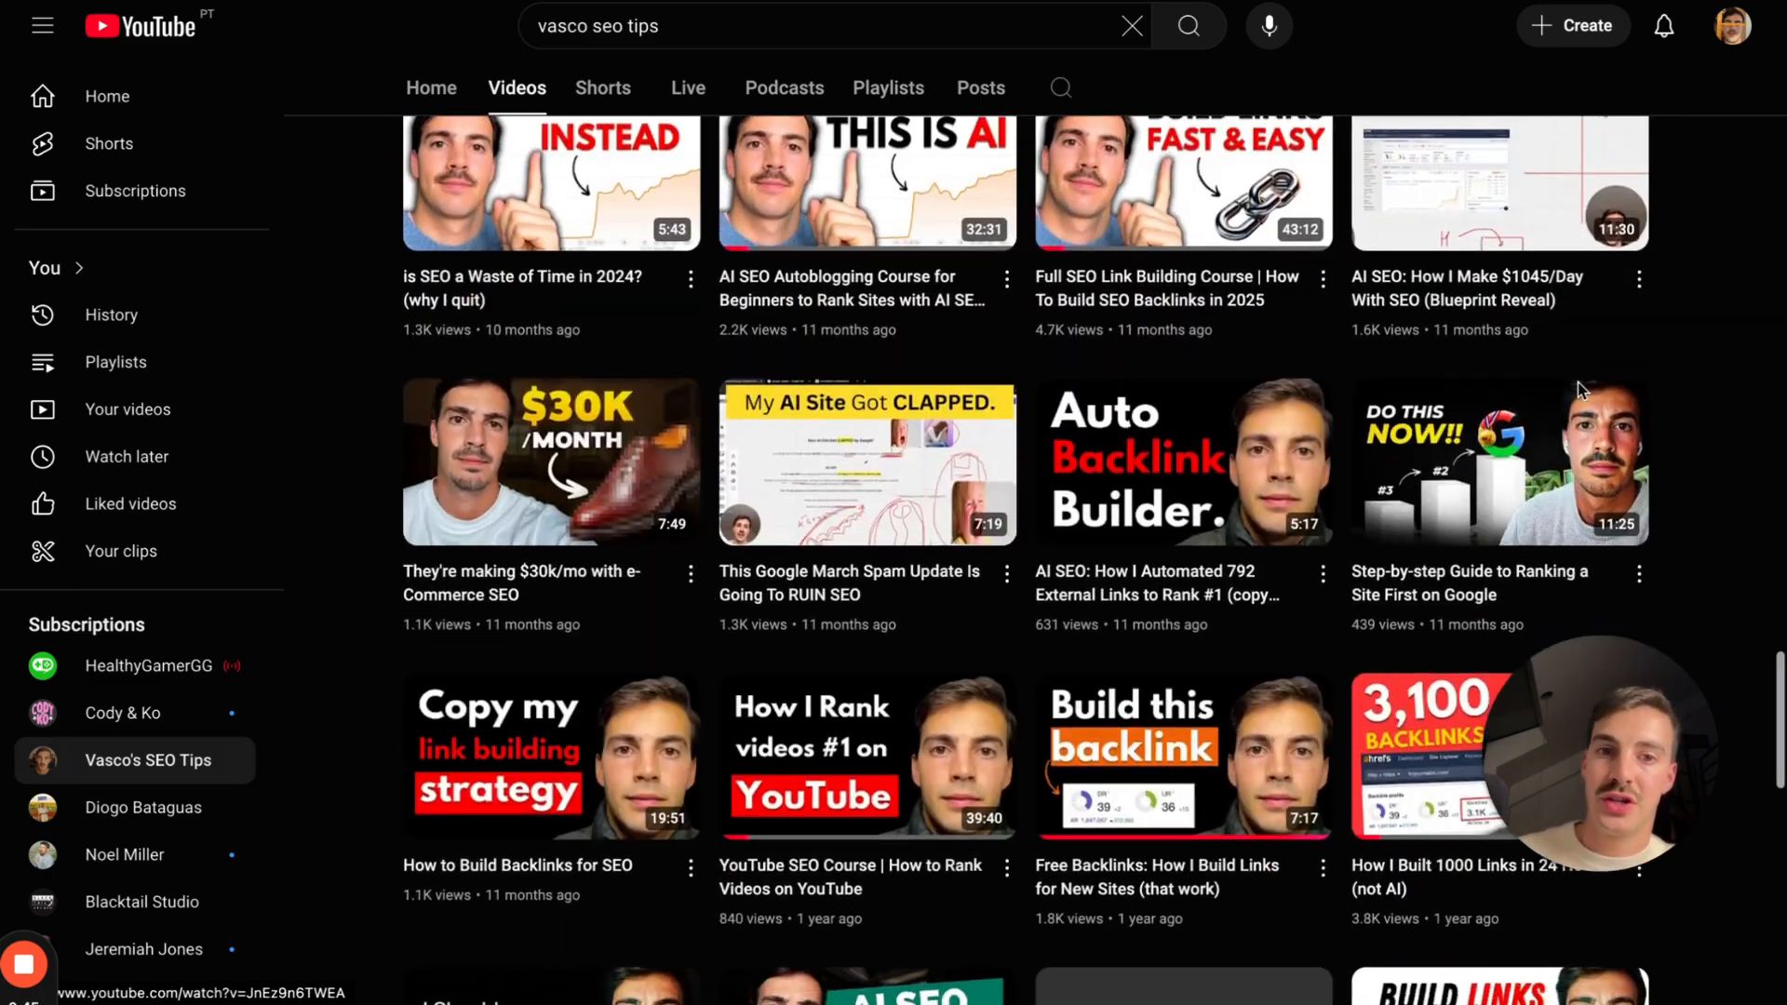
pyautogui.write('journalist ai')
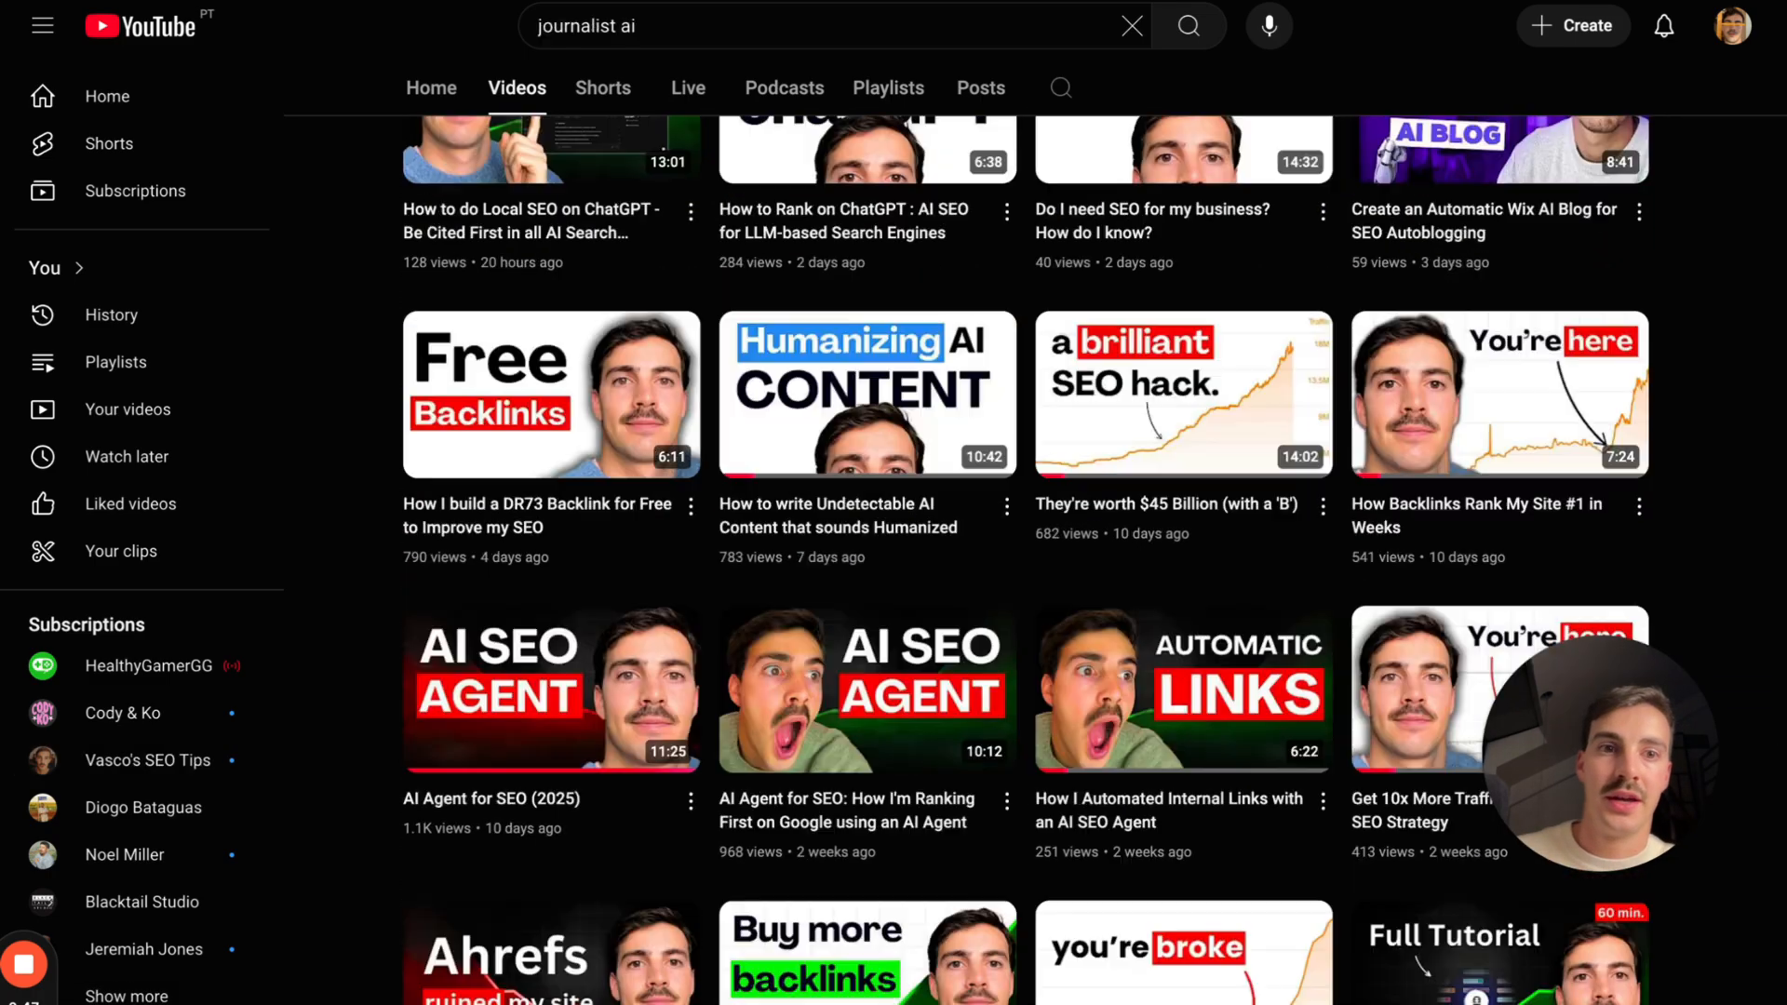
pyautogui.scroll(-3)
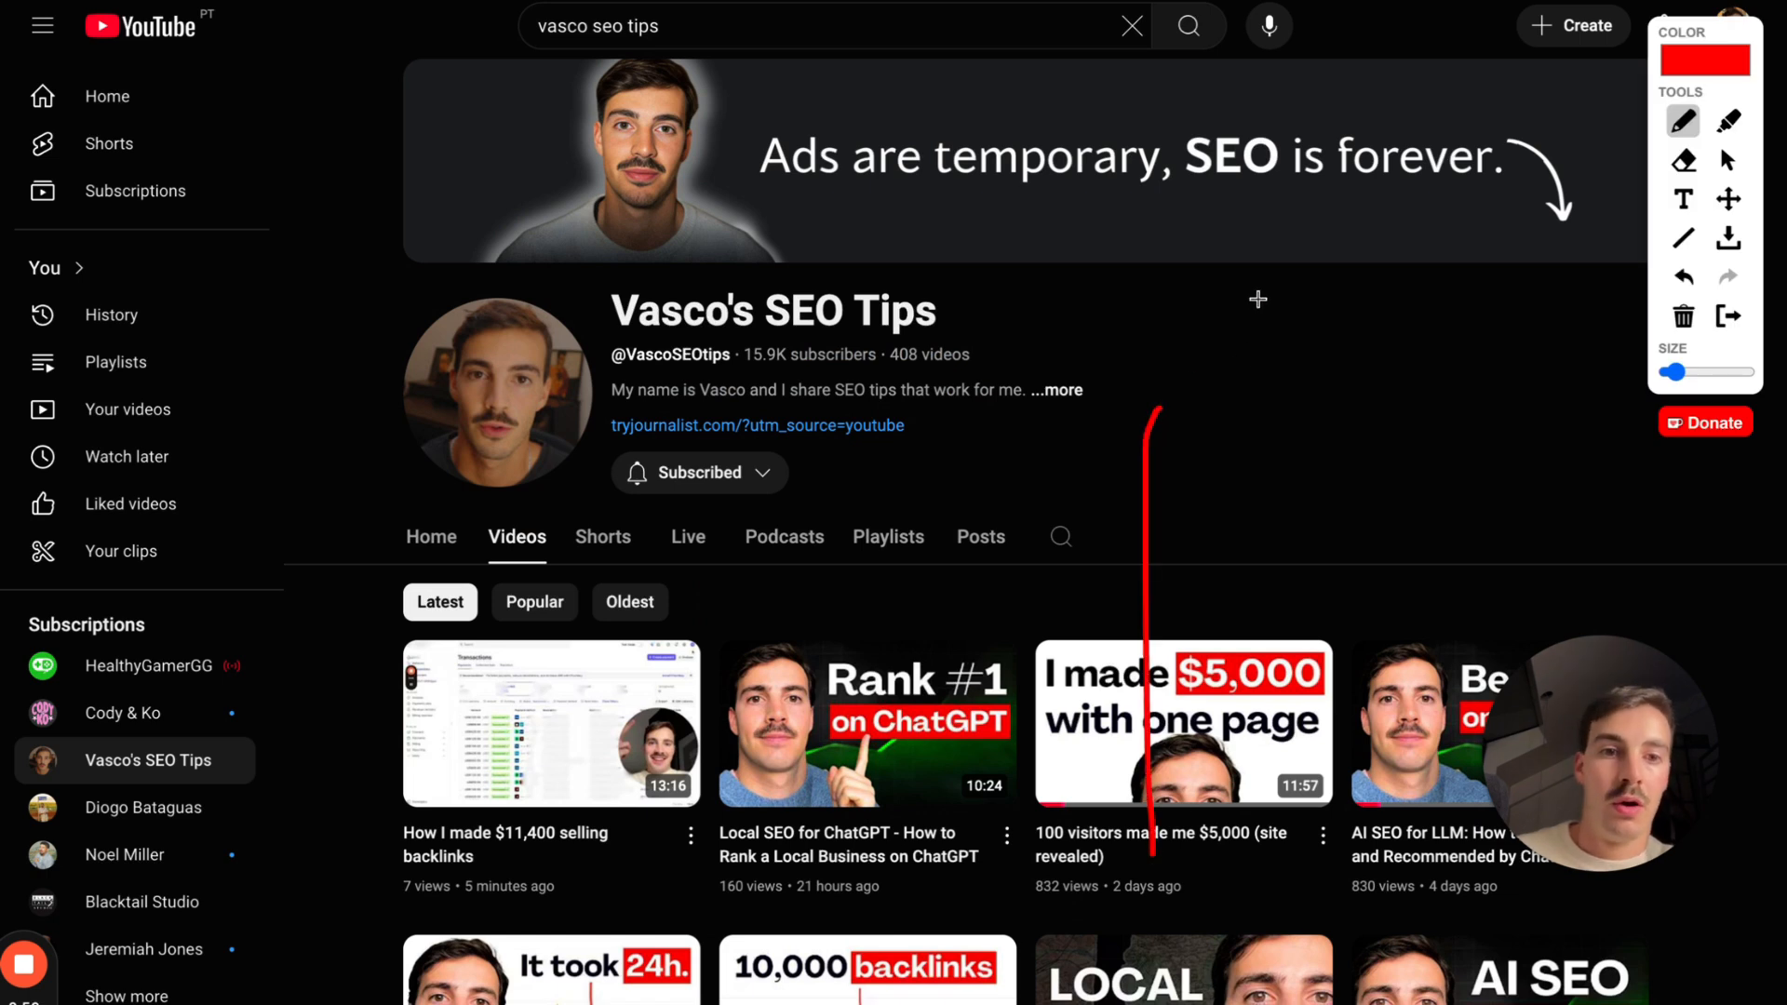
# Step: Draw red marks beside the channel name, a line across the banner, and circle 'forever'
pyautogui.moveTo(1265, 294); pyautogui.dragTo(1225, 359)
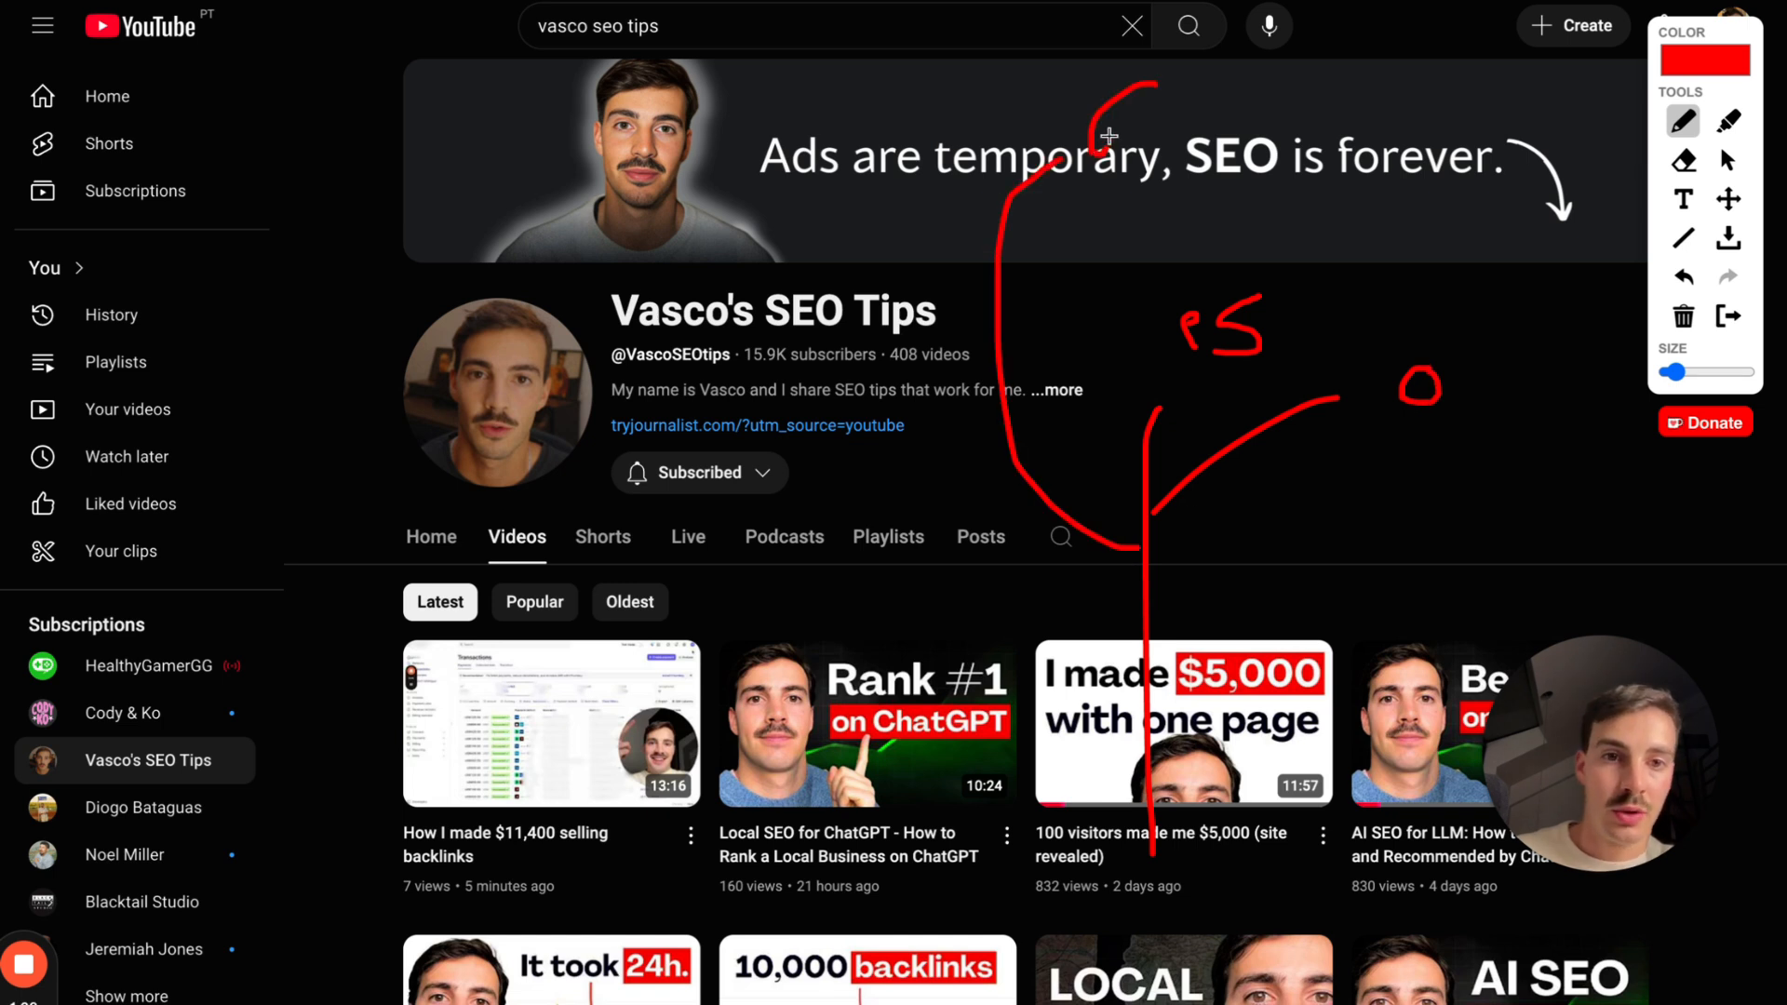
pyautogui.moveTo(1197, 74); pyautogui.dragTo(1608, 393)
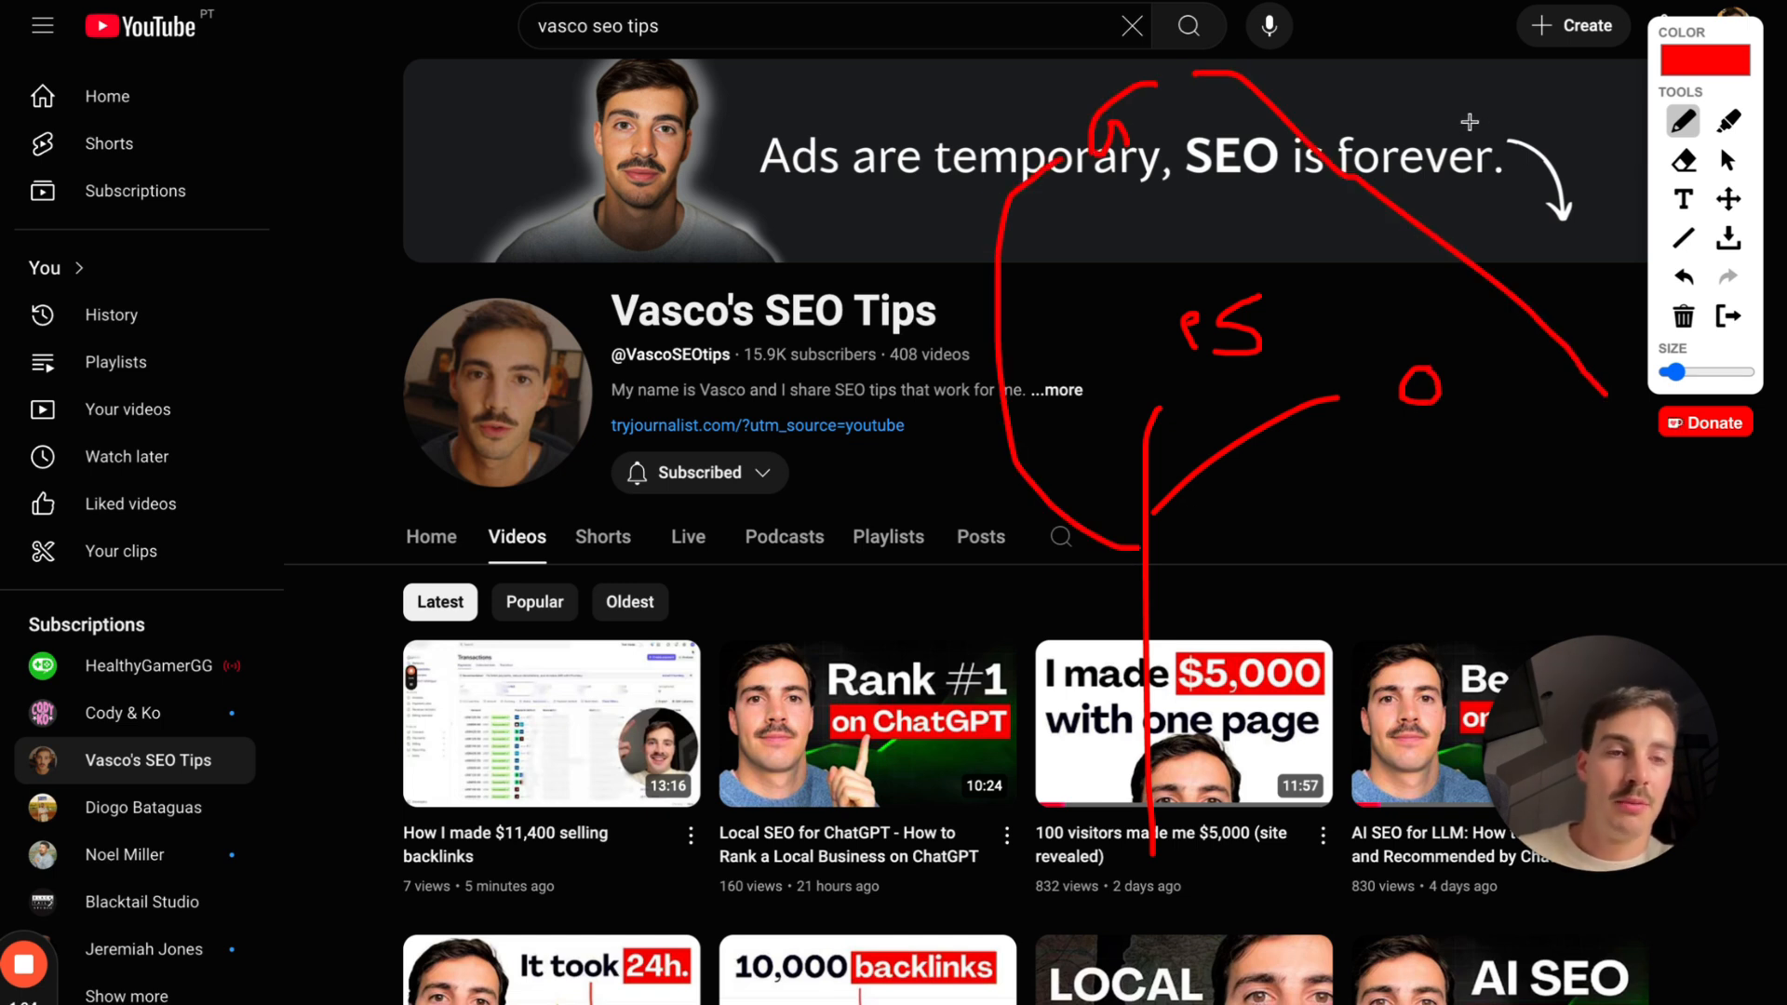
pyautogui.moveTo(1418, 91); pyautogui.dragTo(1436, 171)
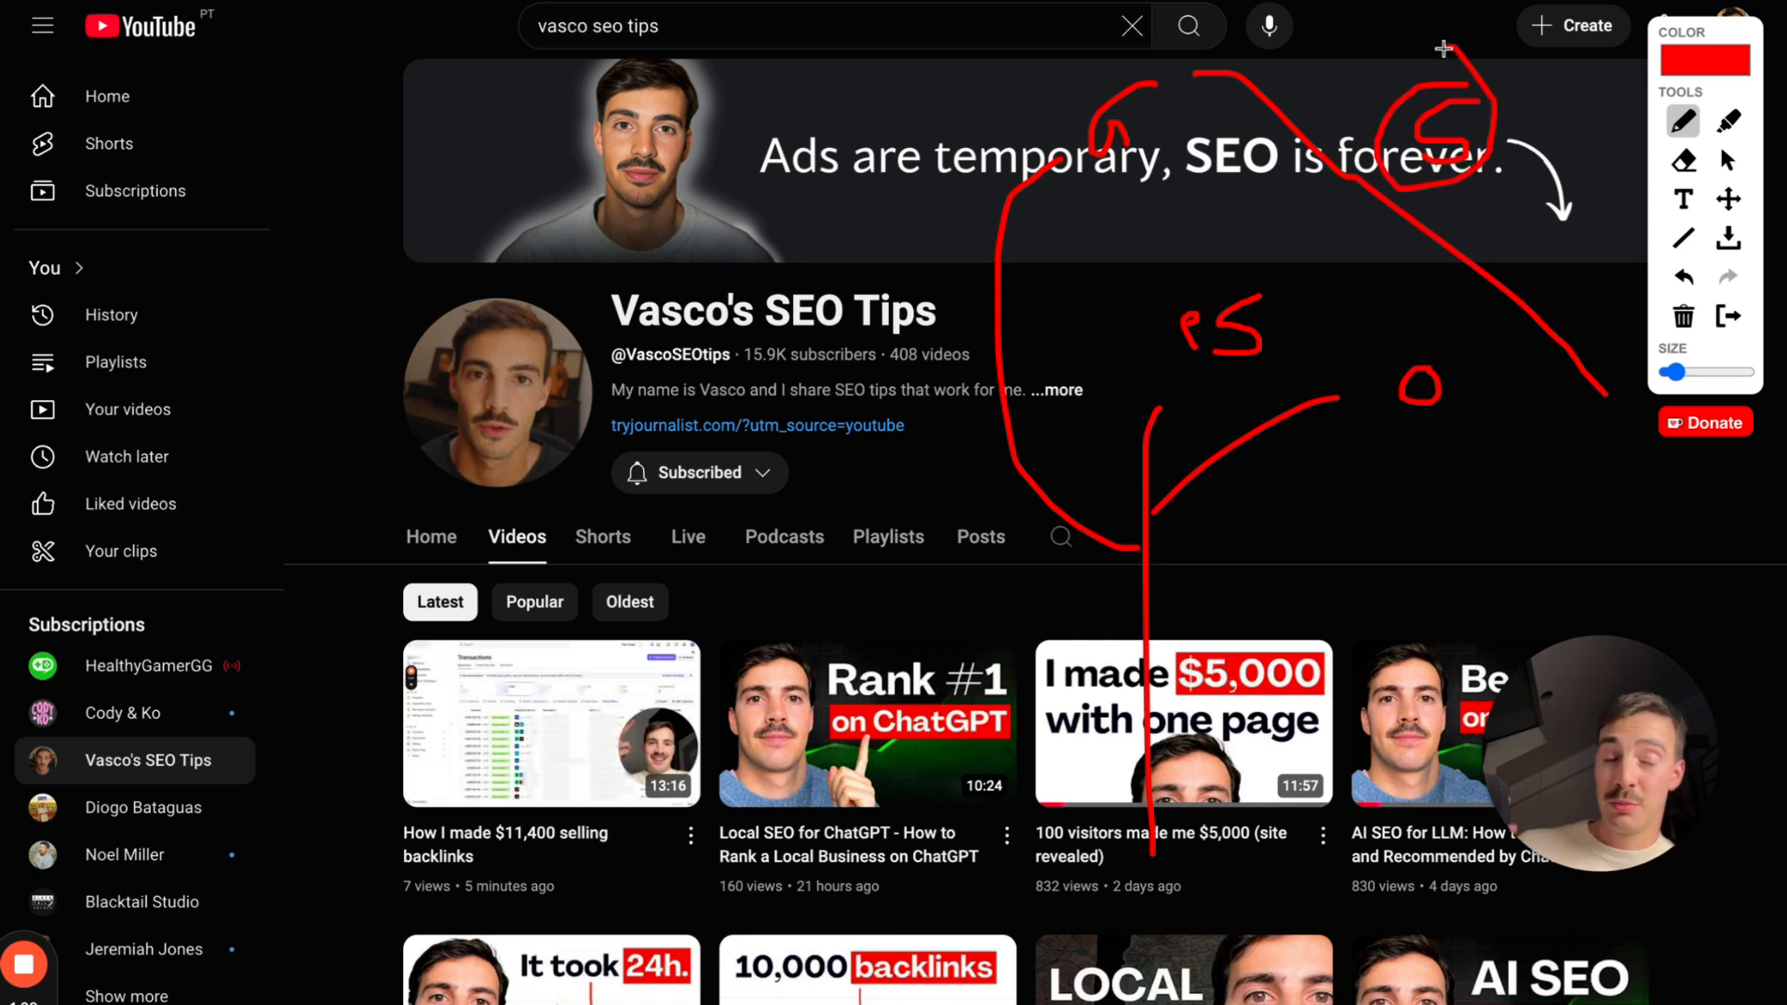
pyautogui.moveTo(1422, 236)
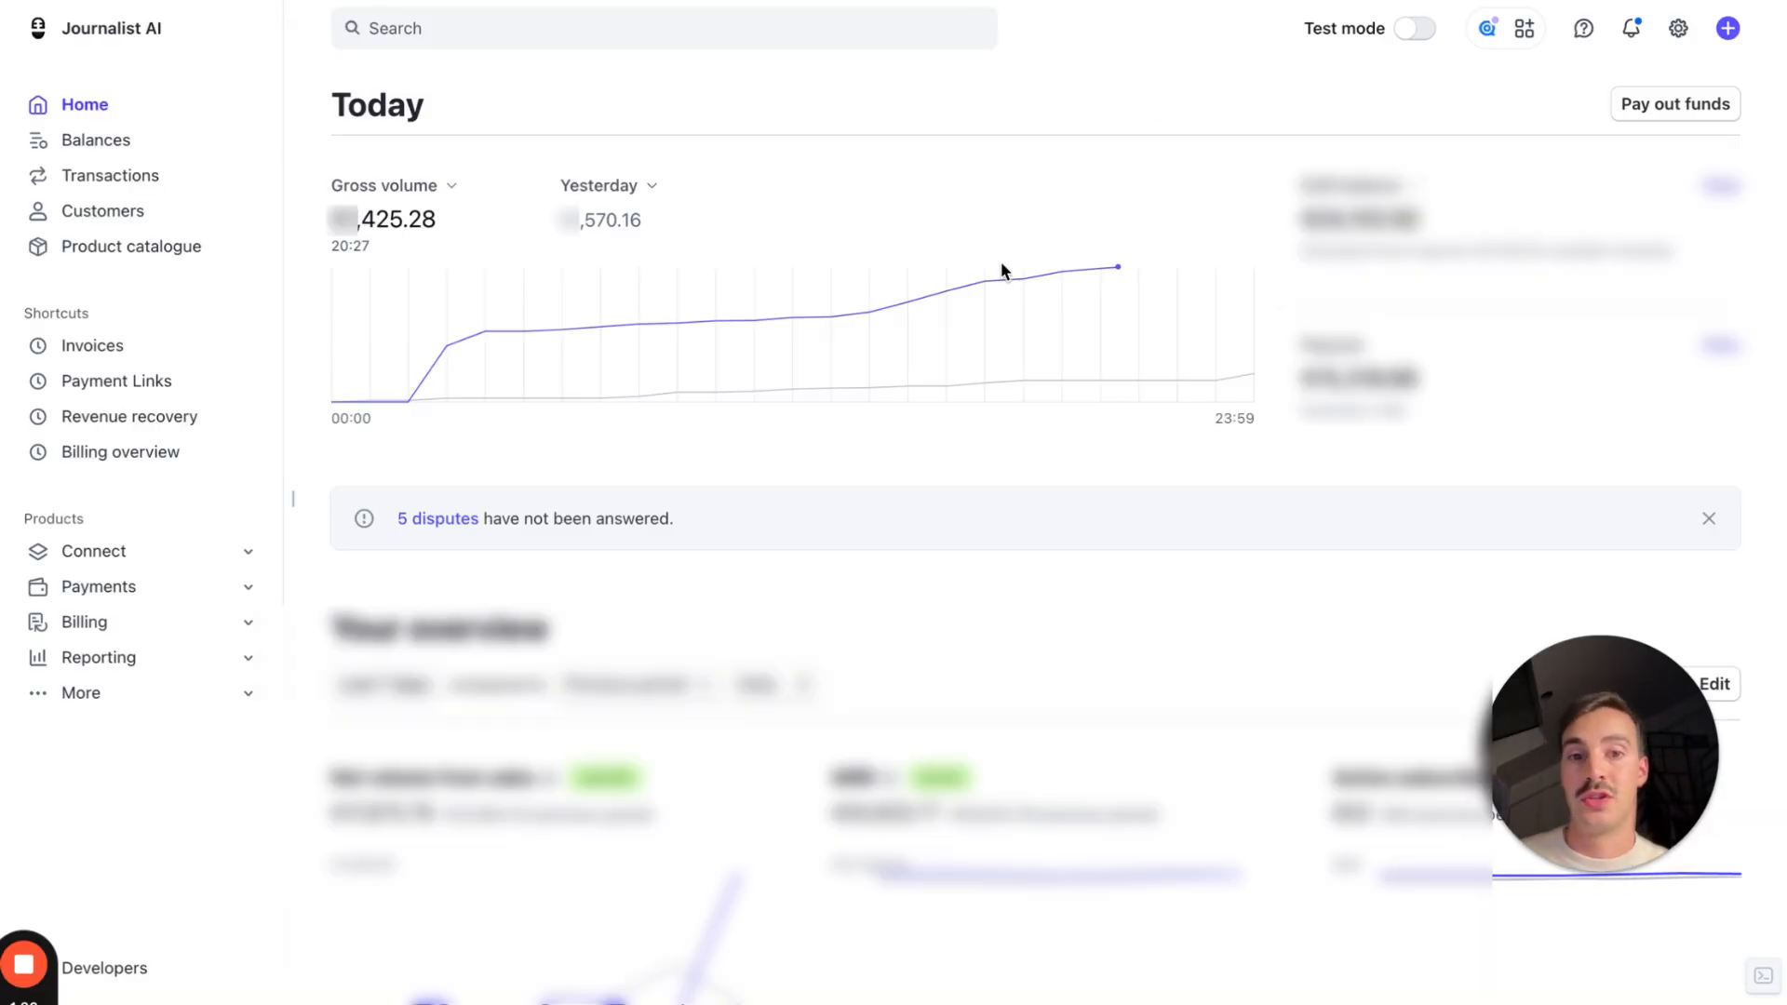
pyautogui.moveTo(1016, 268)
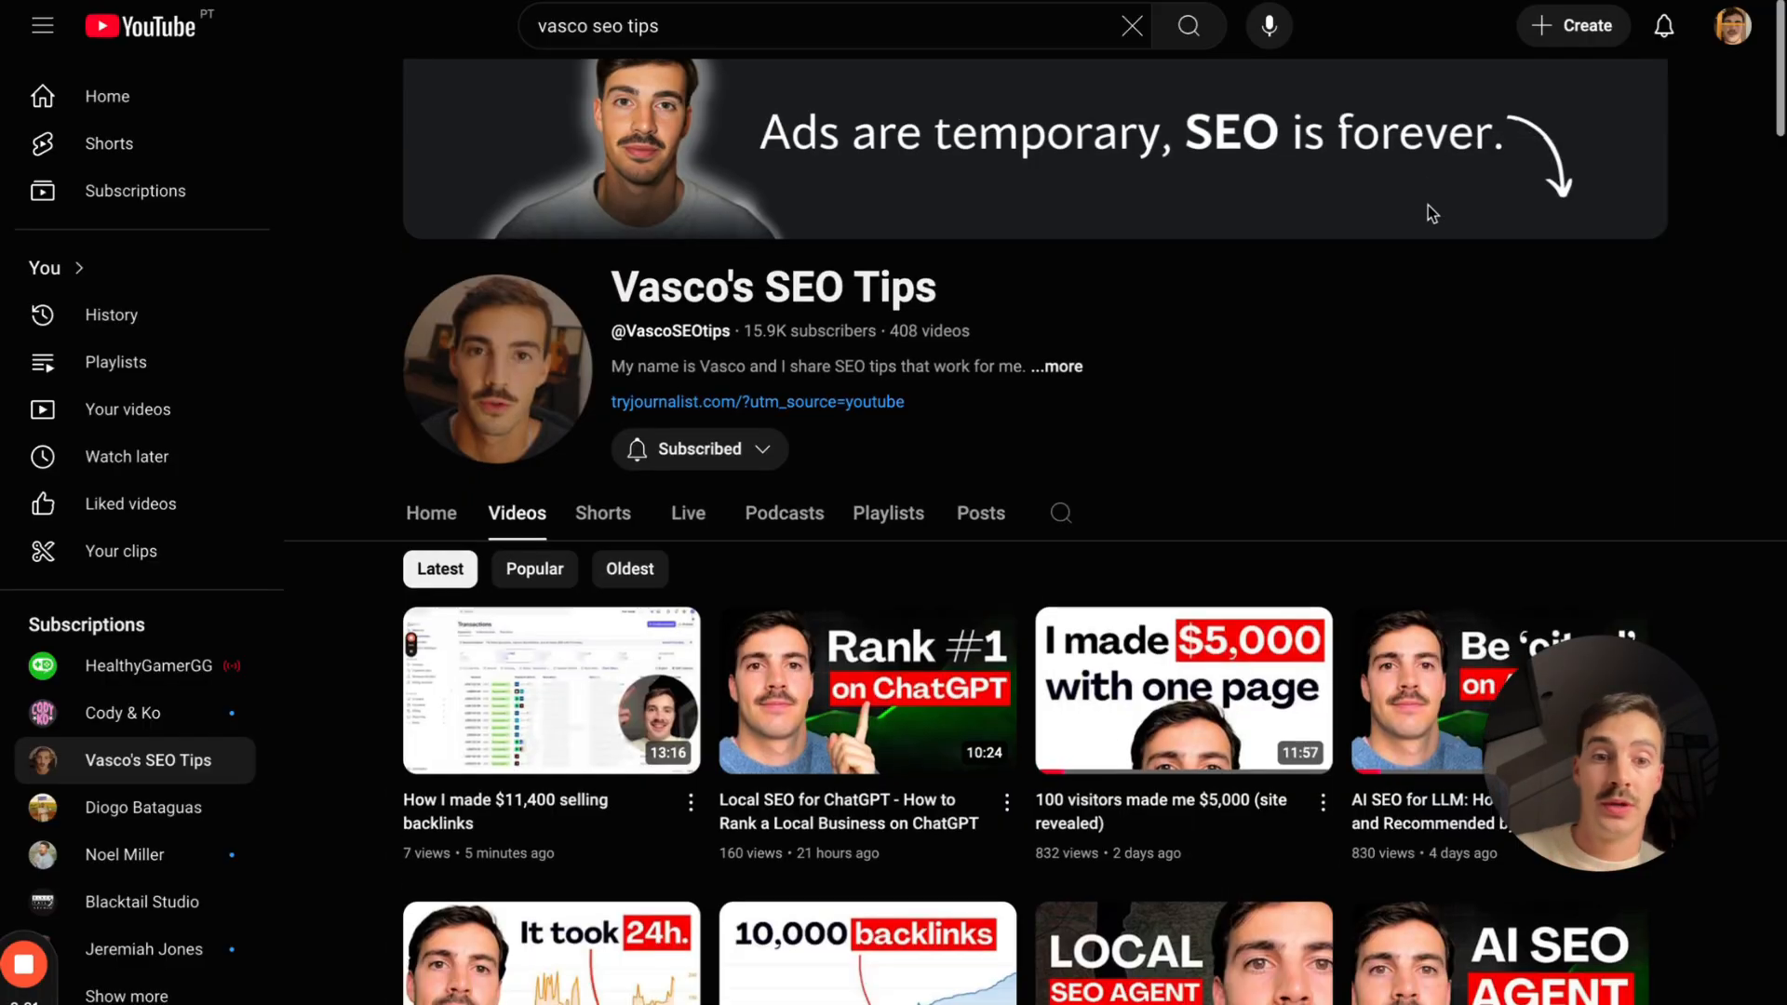
# Step: Scroll down the Vasco's SEO Tips Videos grid through the older uploads
pyautogui.scroll(-3)
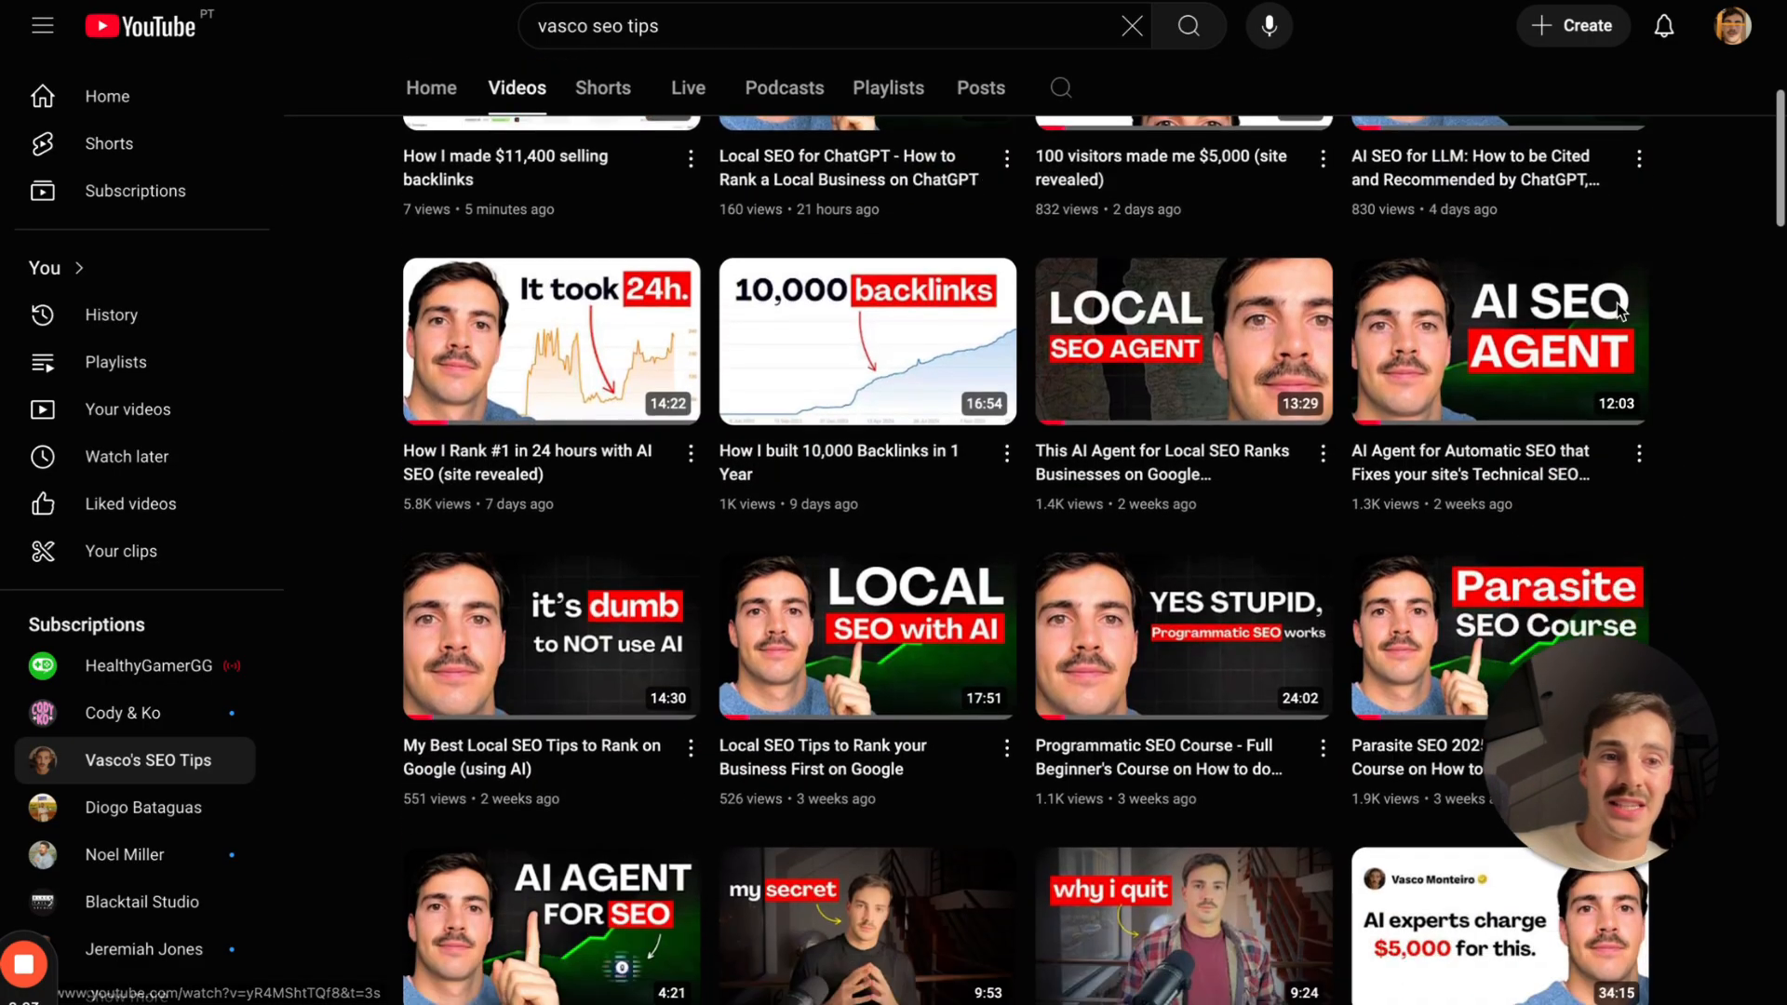
pyautogui.scroll(-3)
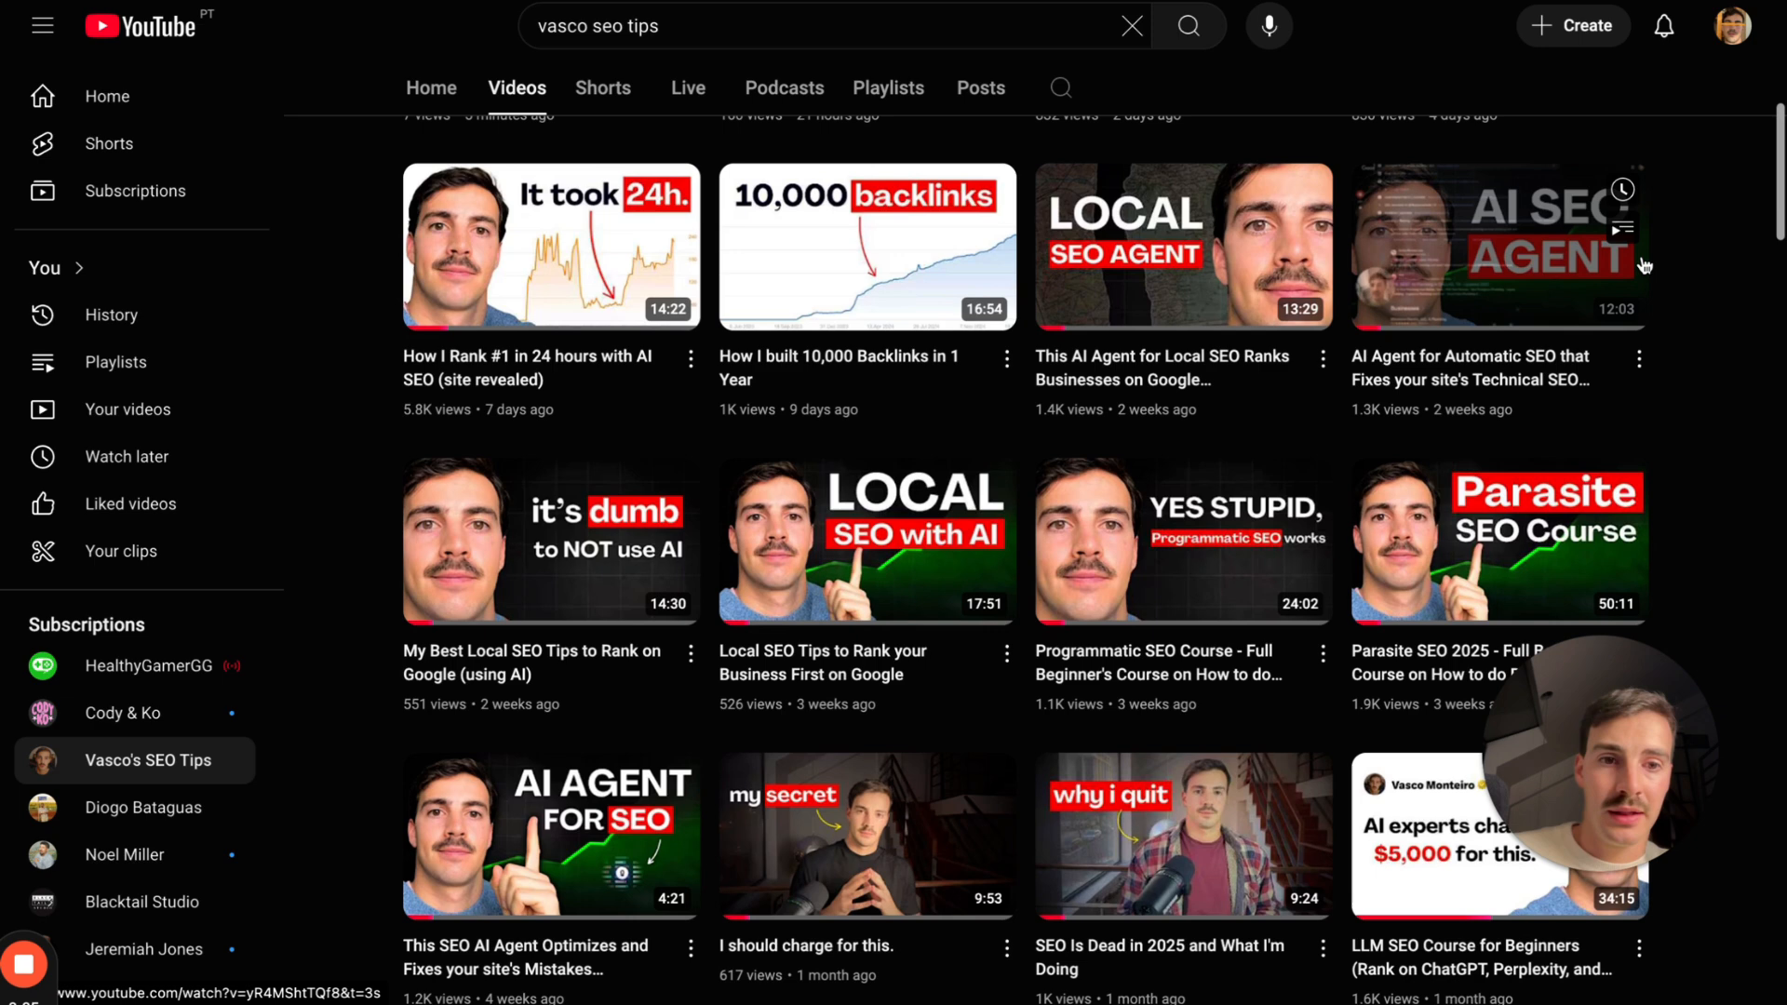
pyautogui.scroll(-3)
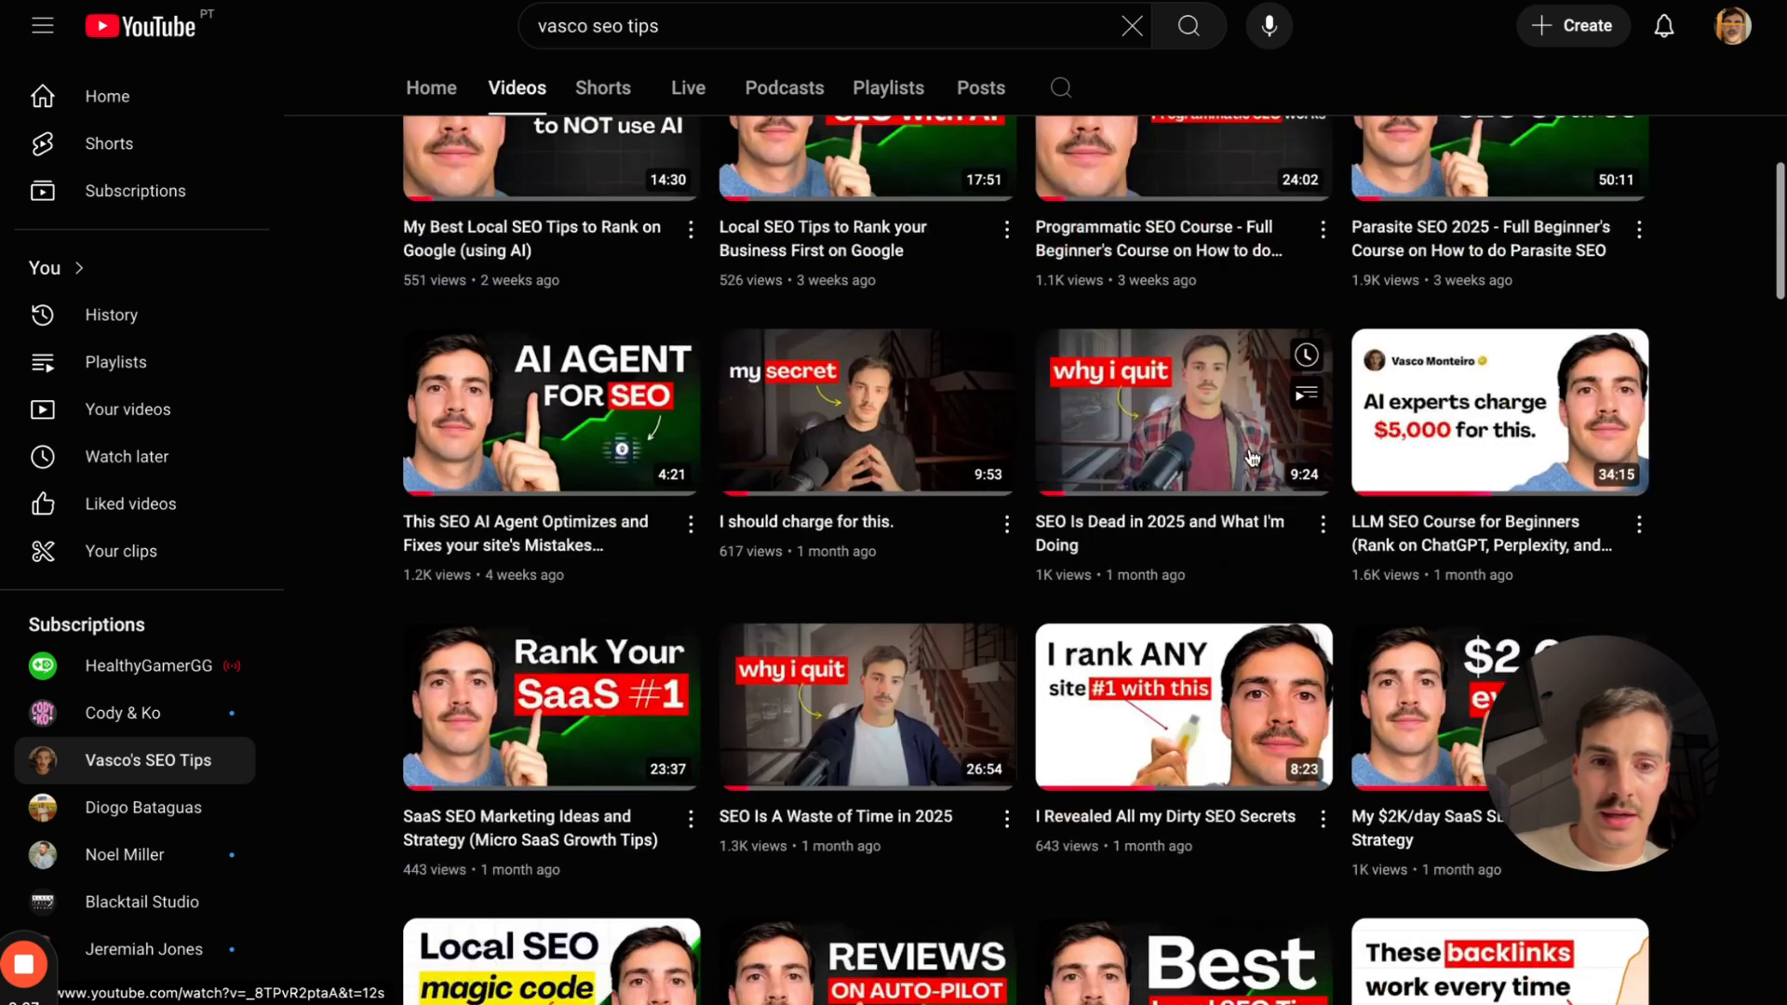
pyautogui.scroll(-3)
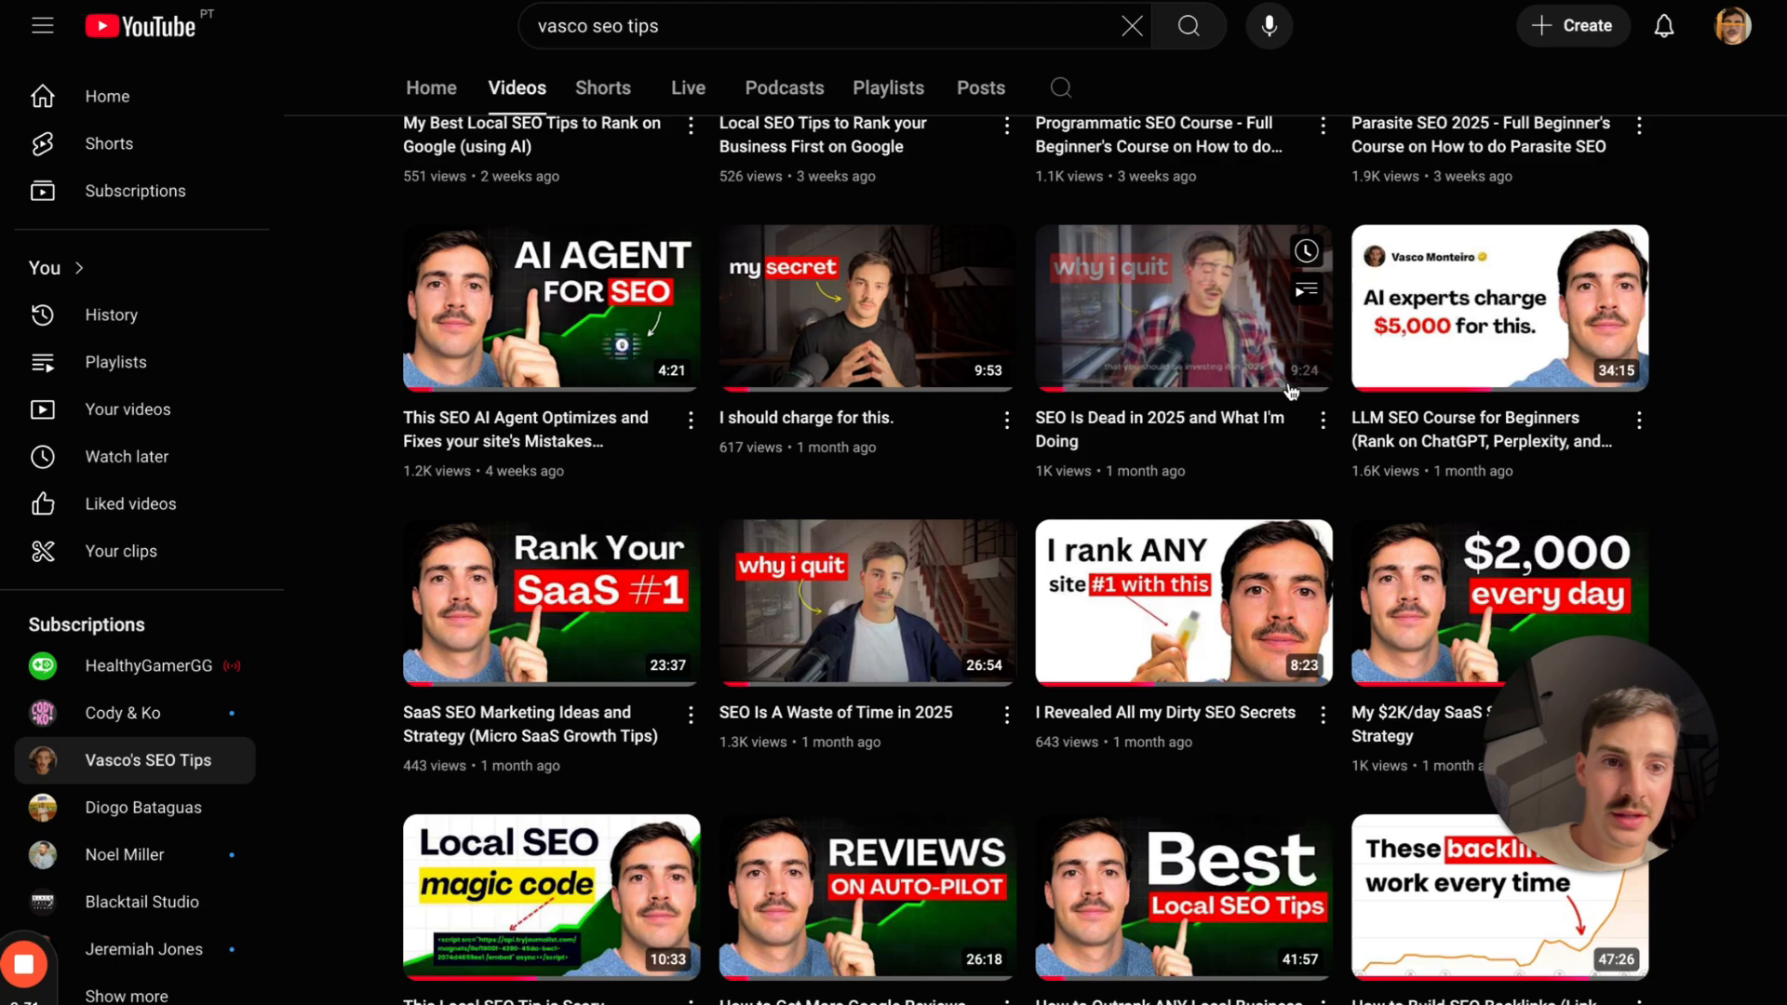
pyautogui.scroll(3)
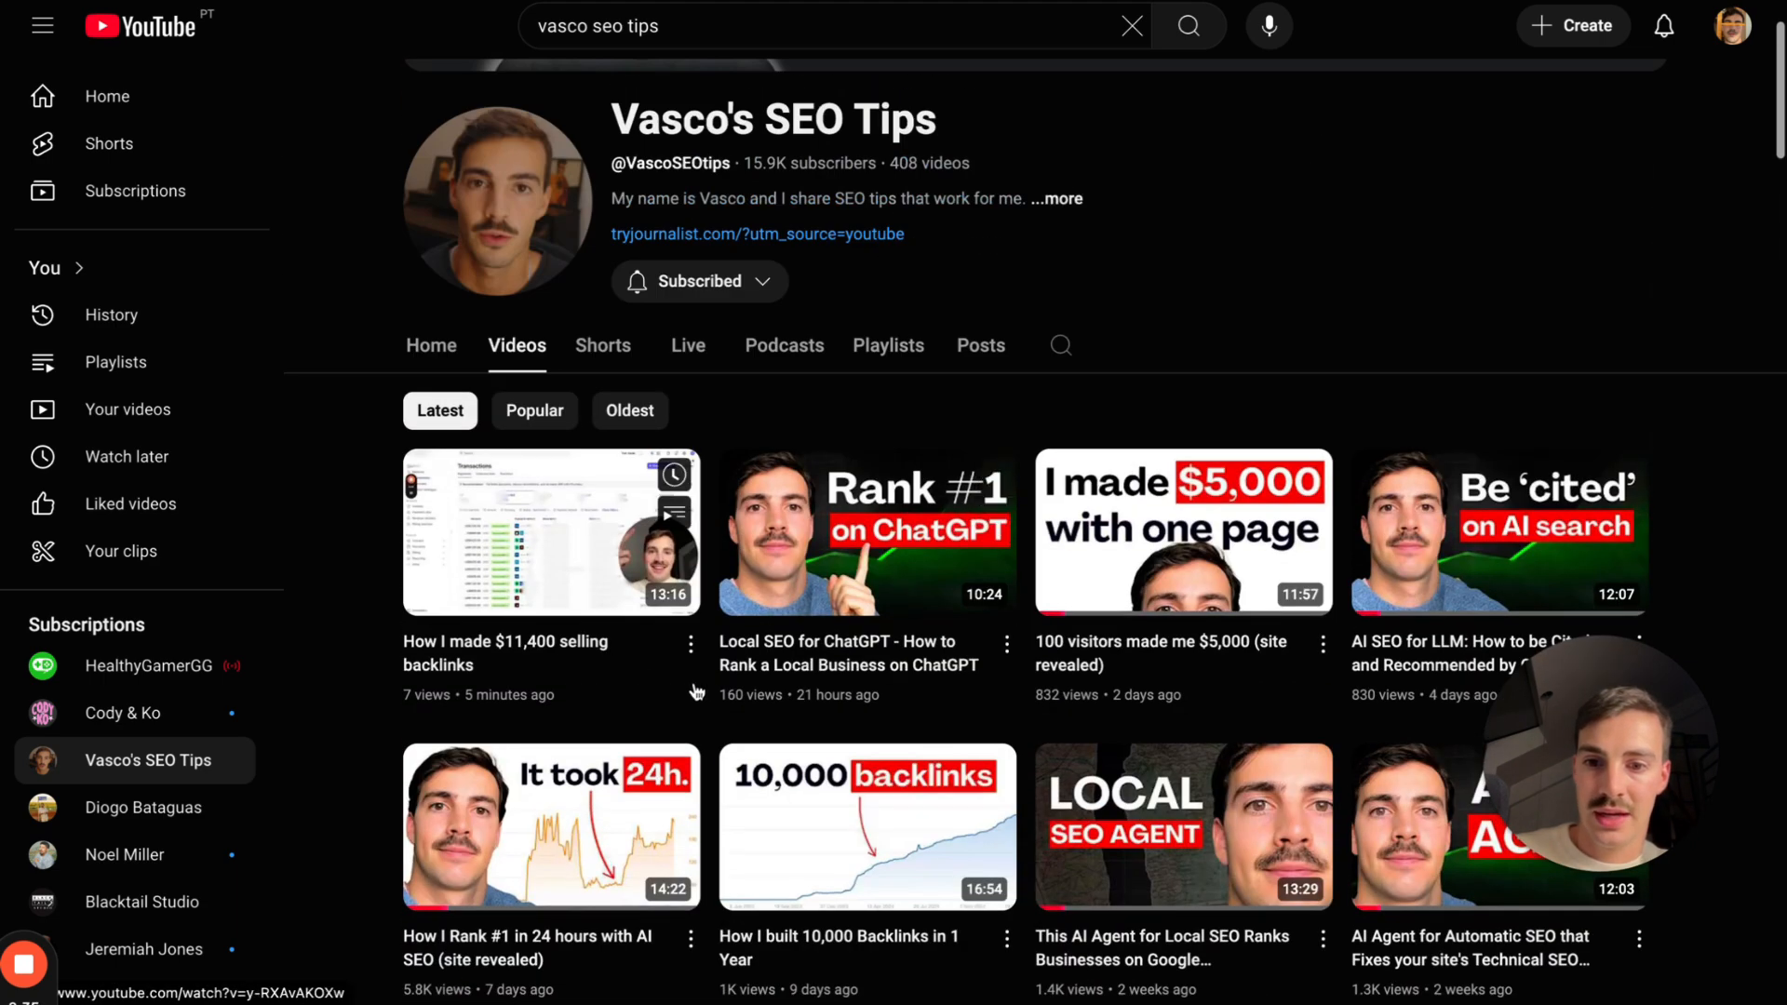
pyautogui.scroll(-3)
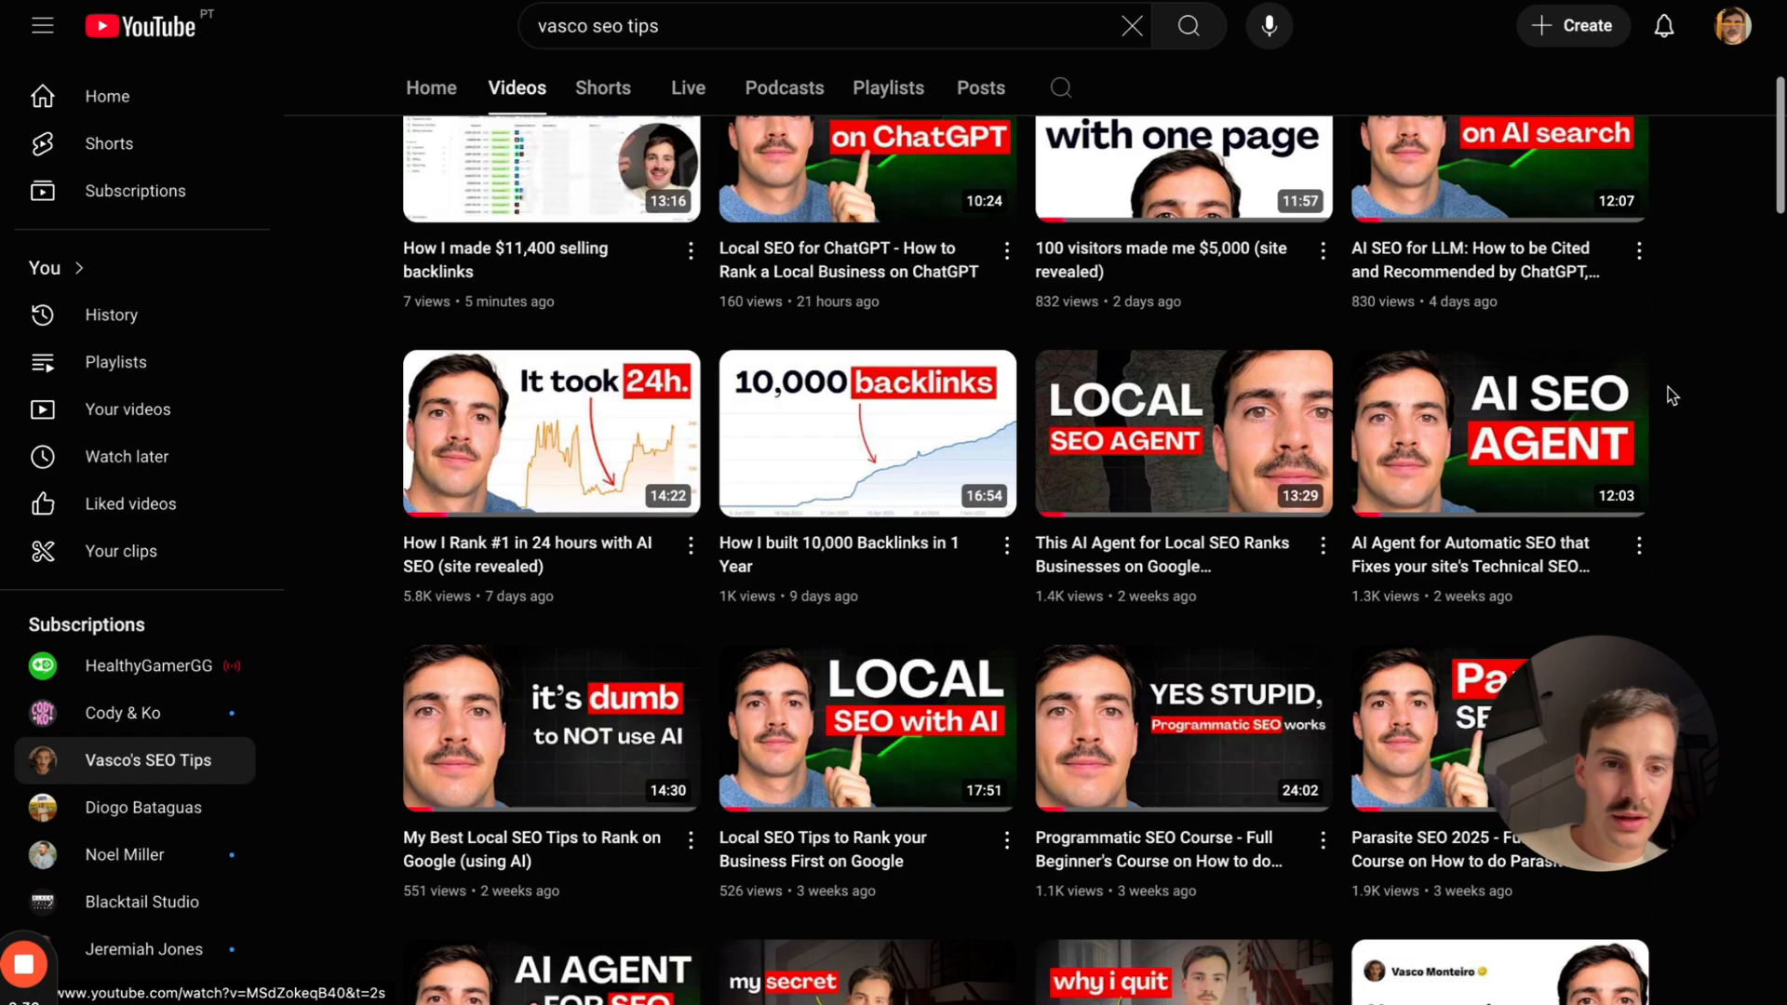
pyautogui.scroll(-3)
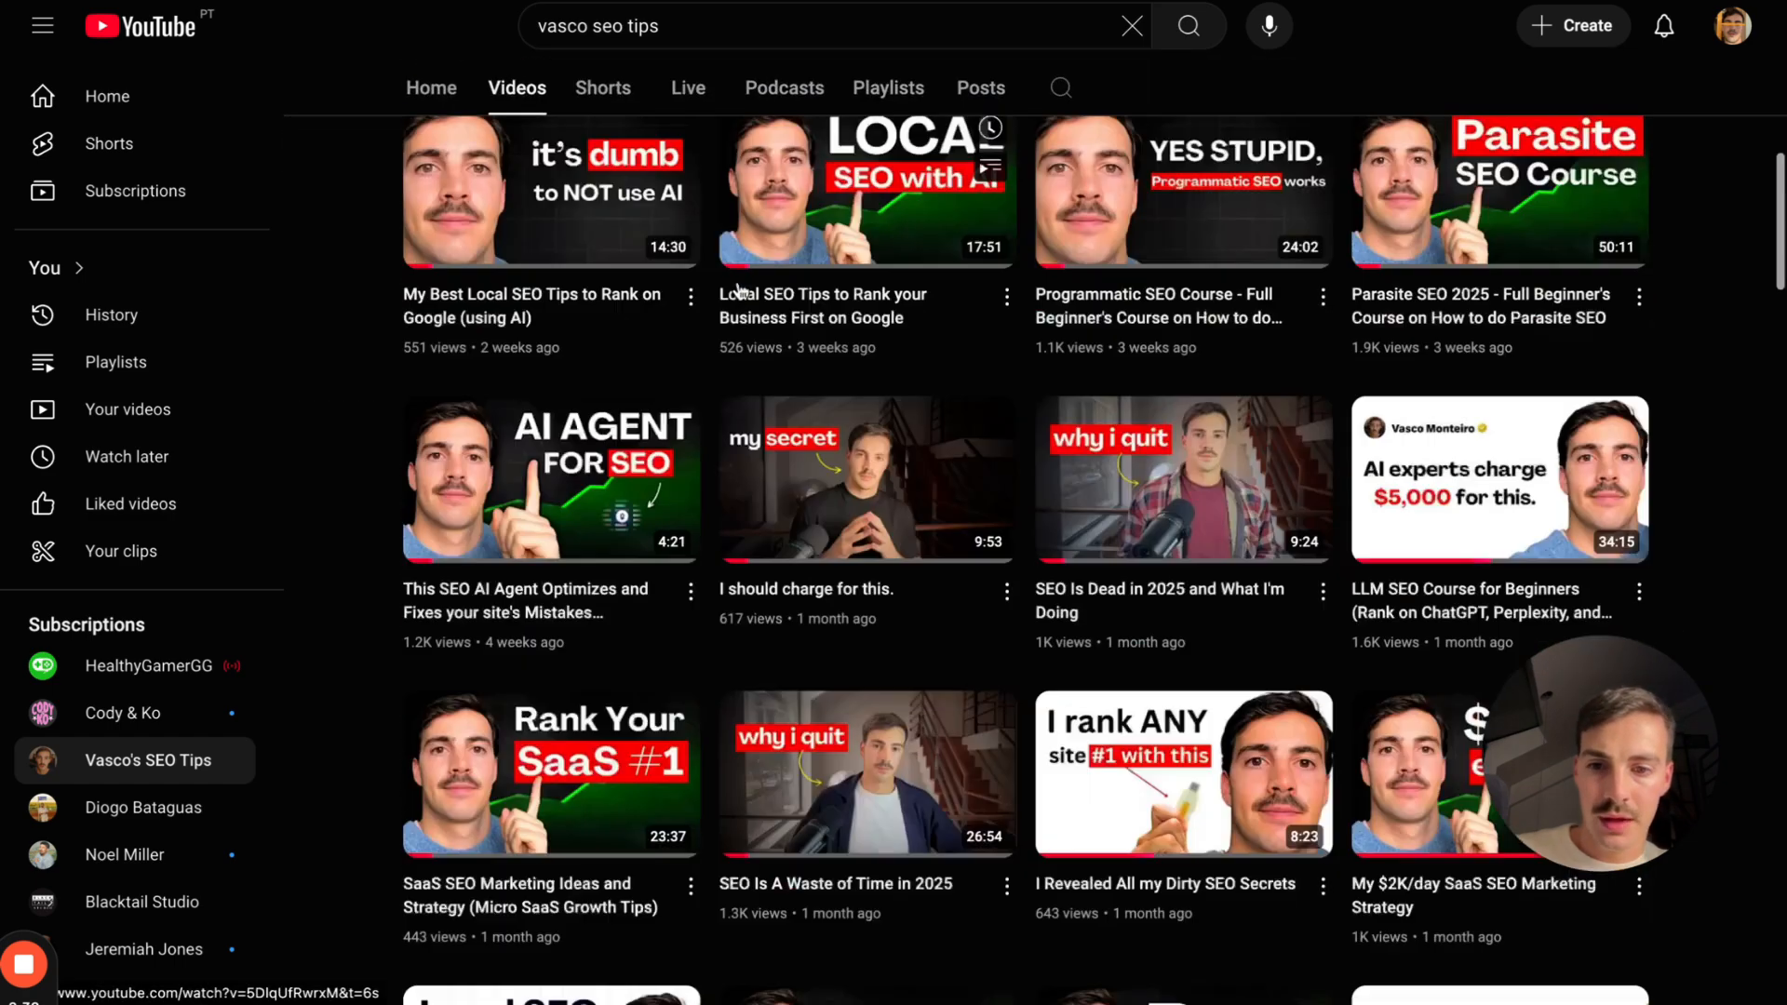
pyautogui.scroll(-3)
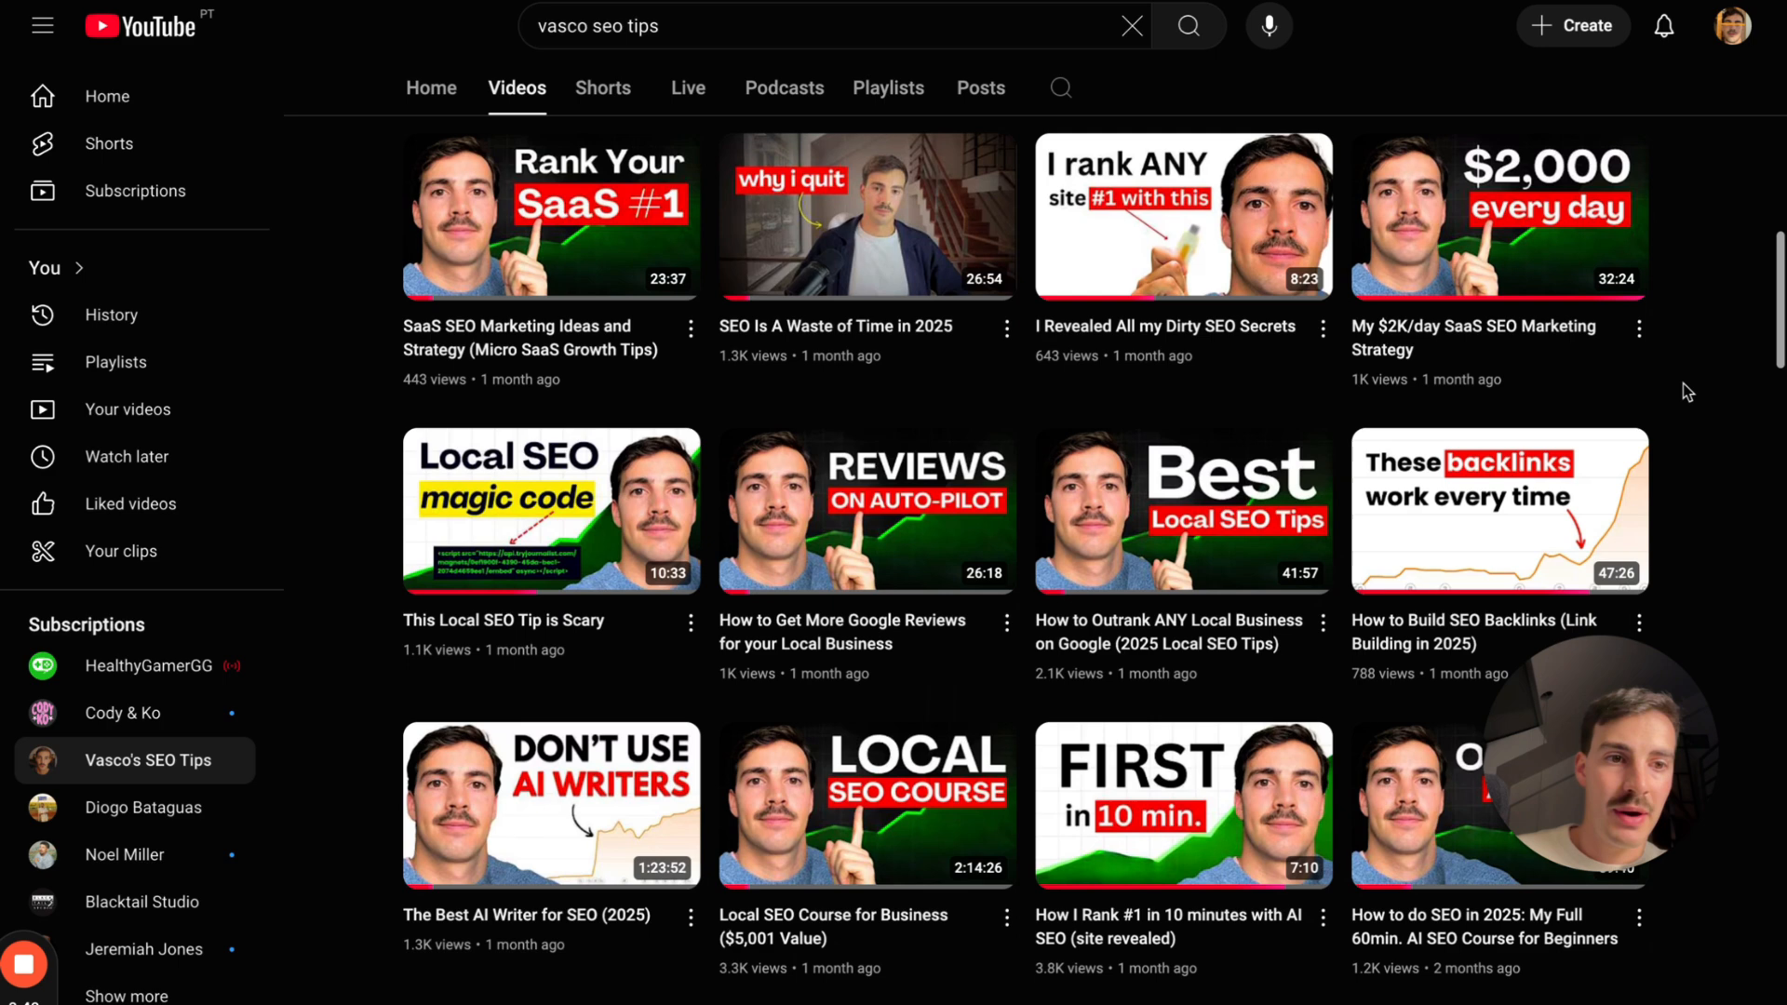
pyautogui.scroll(-3)
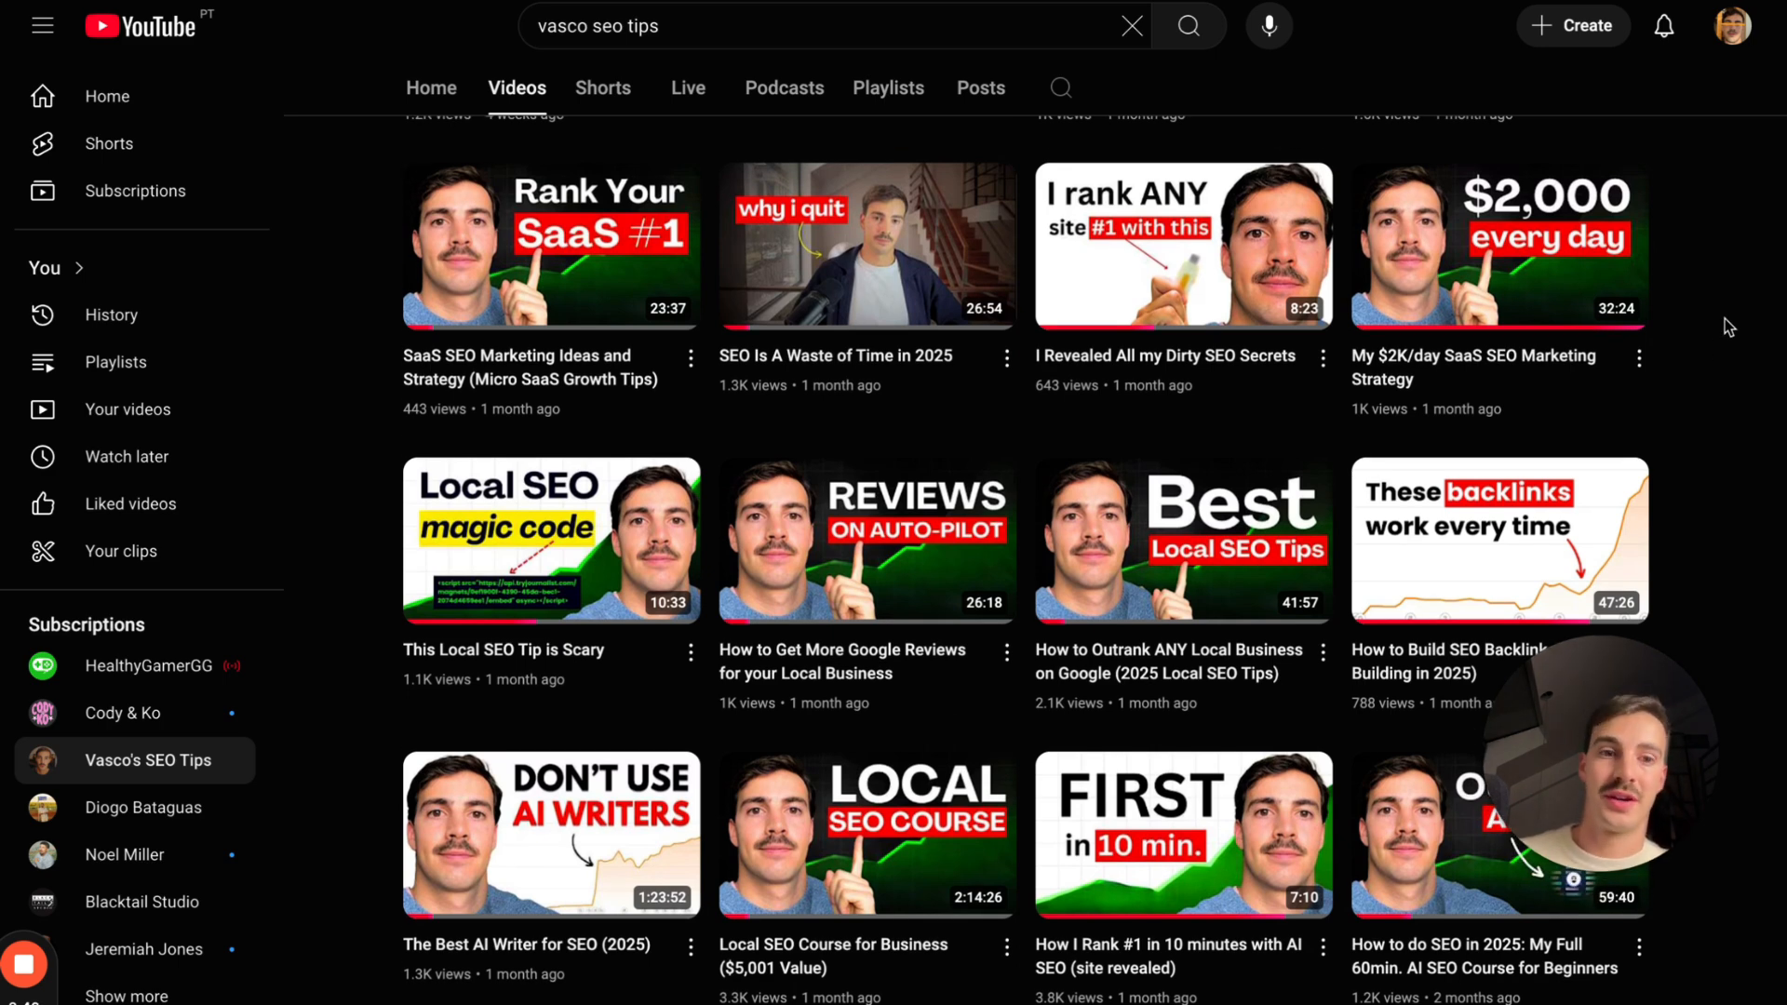
pyautogui.scroll(-3)
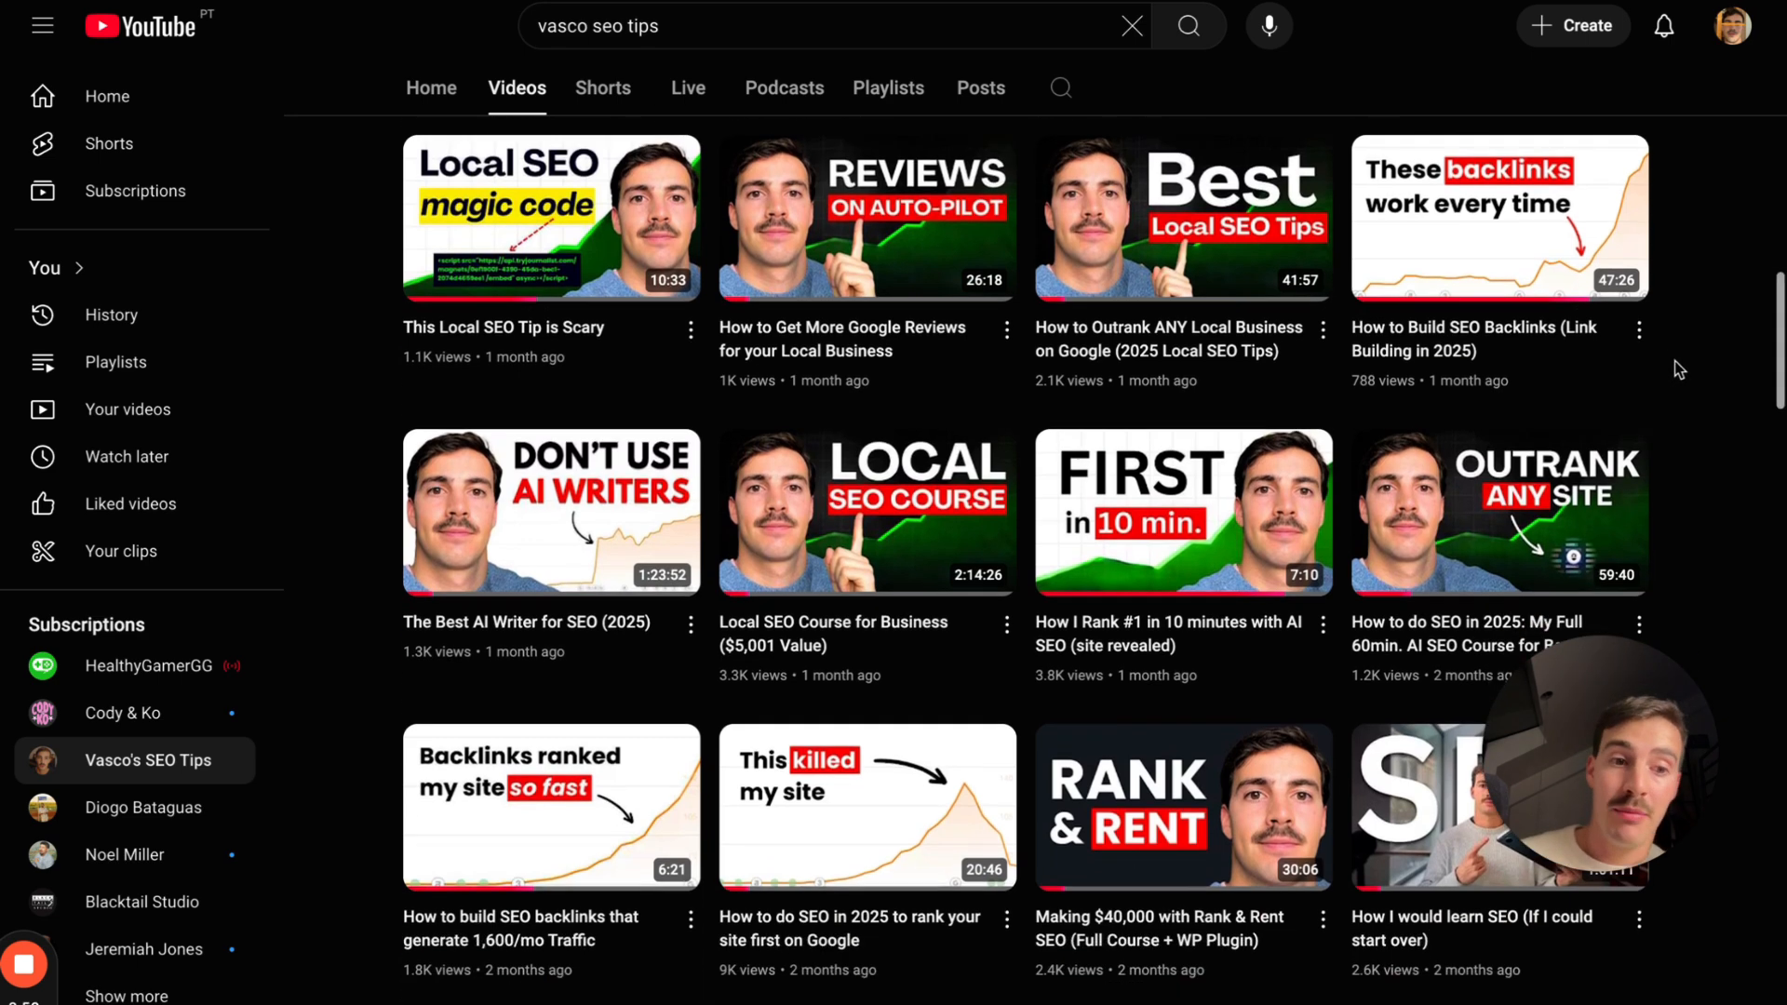
pyautogui.scroll(-3)
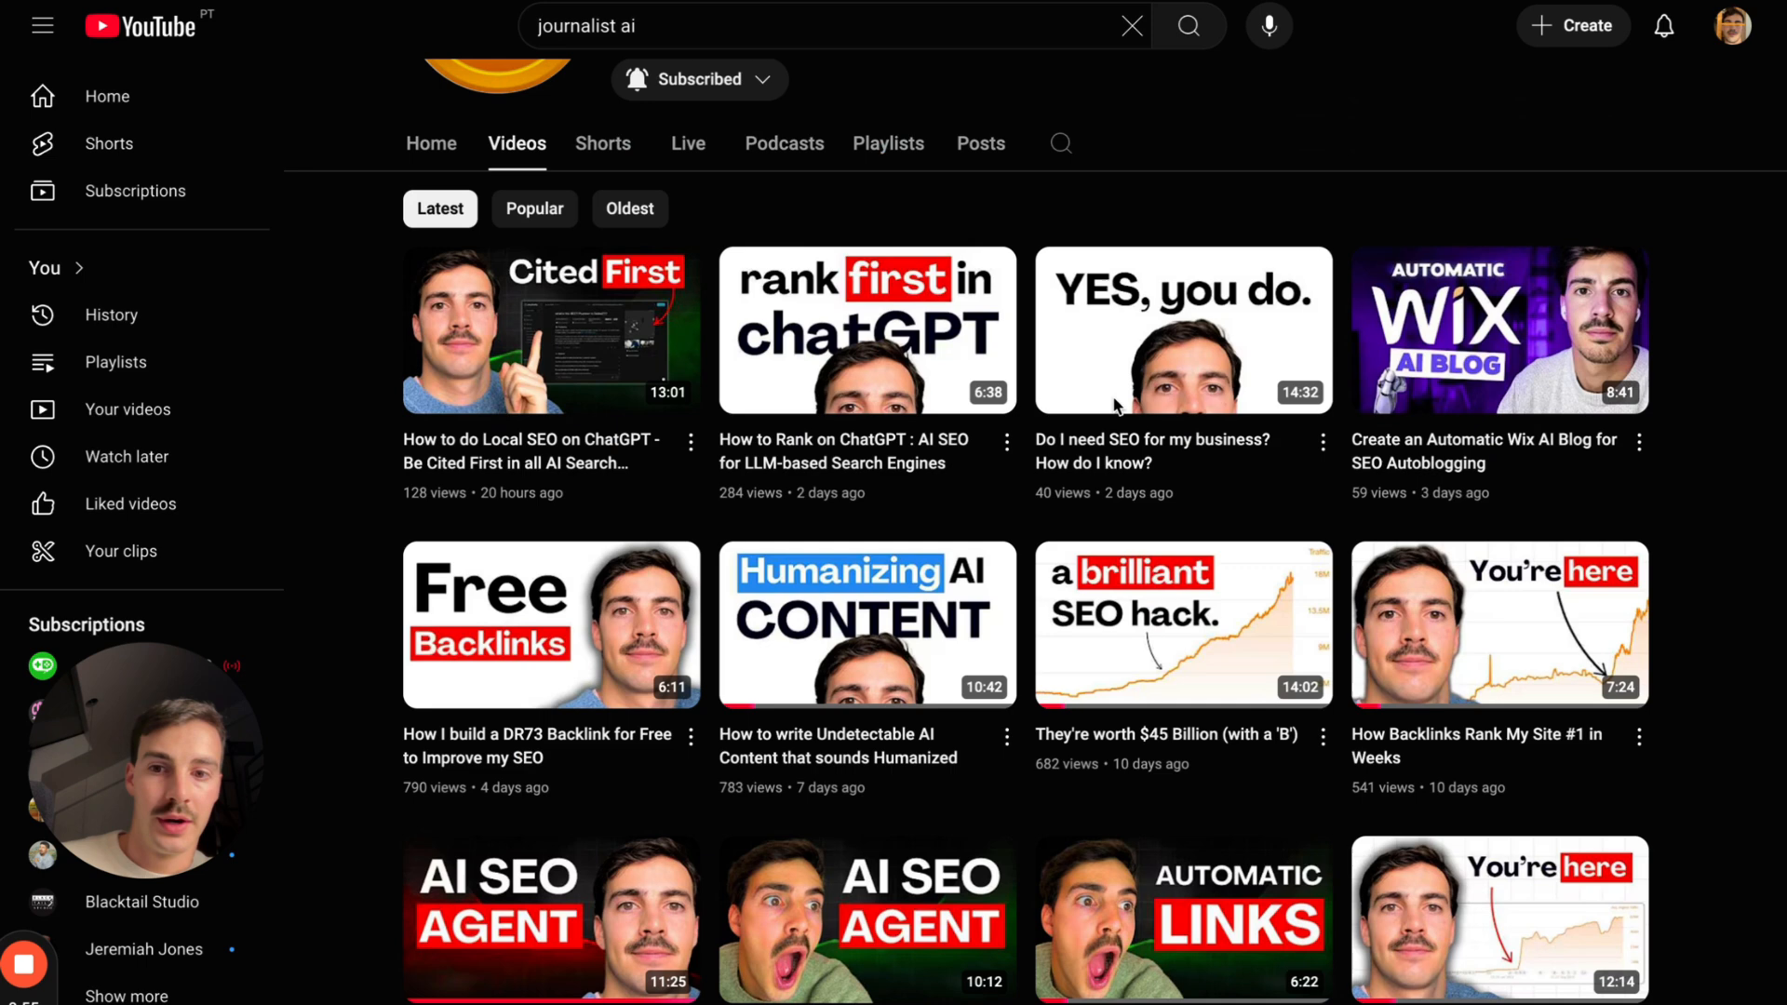
# Step: Scroll the Journalist AI Videos grid, then search 'vasco seo tips' to return
pyautogui.scroll(-3)
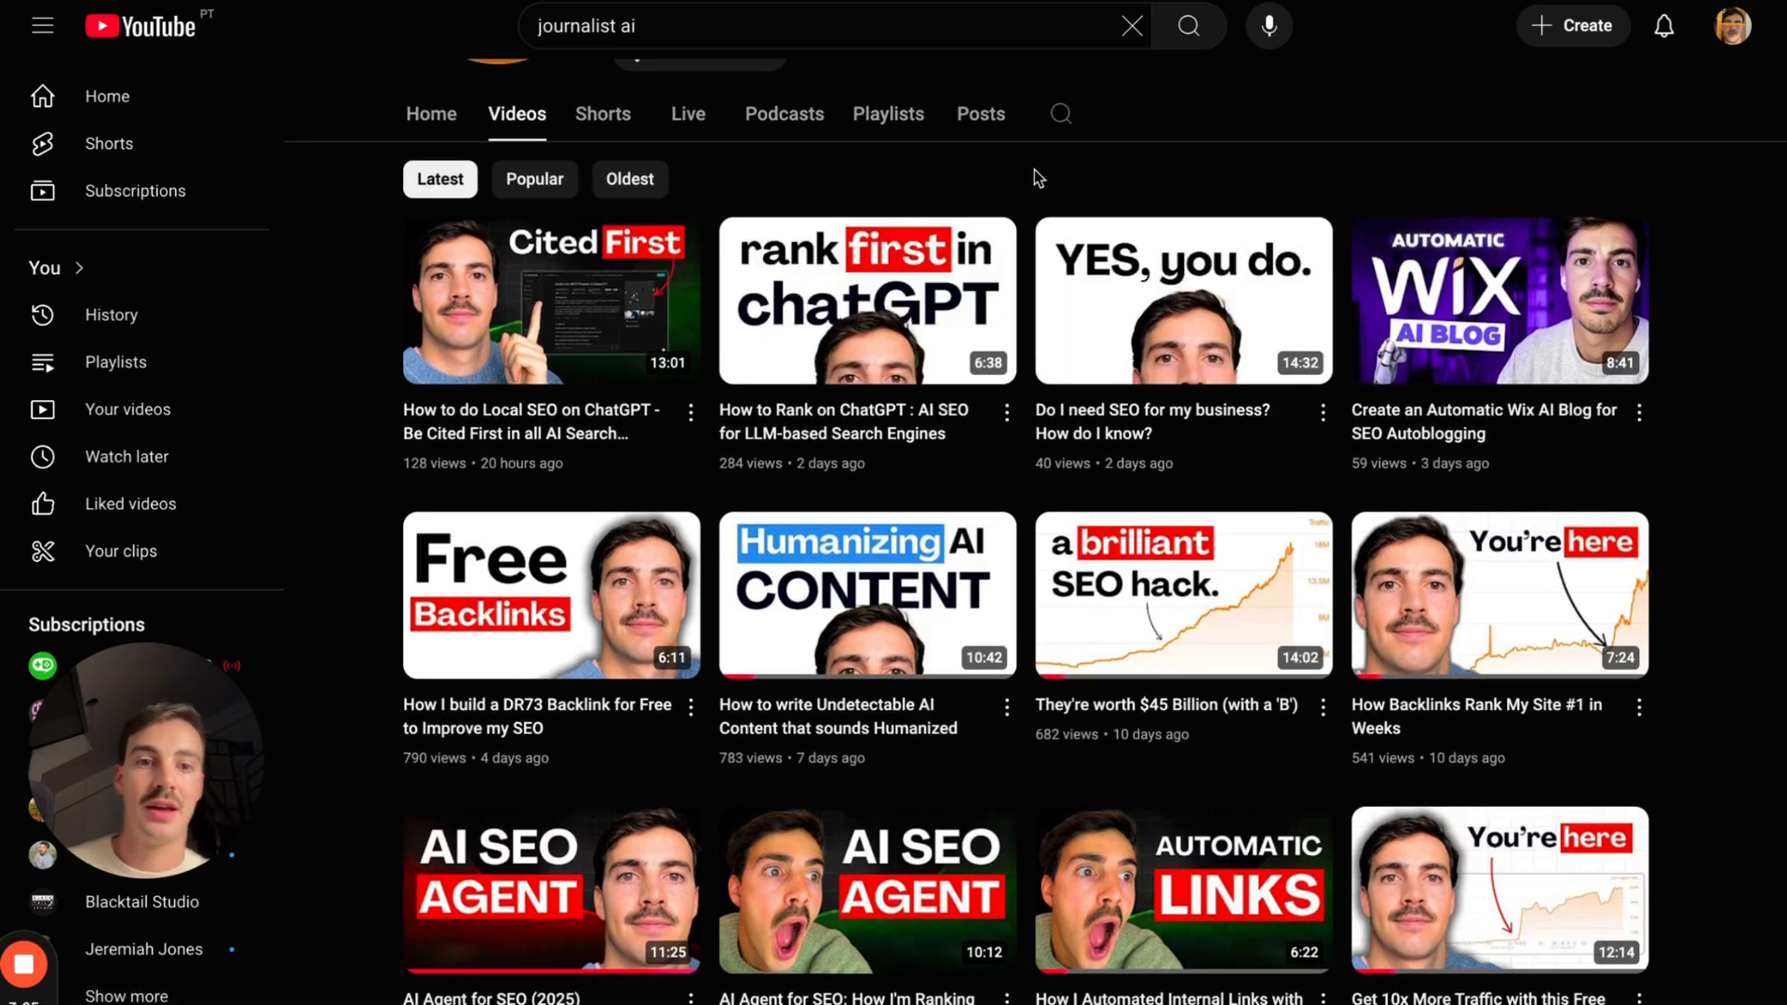
pyautogui.scroll(-3)
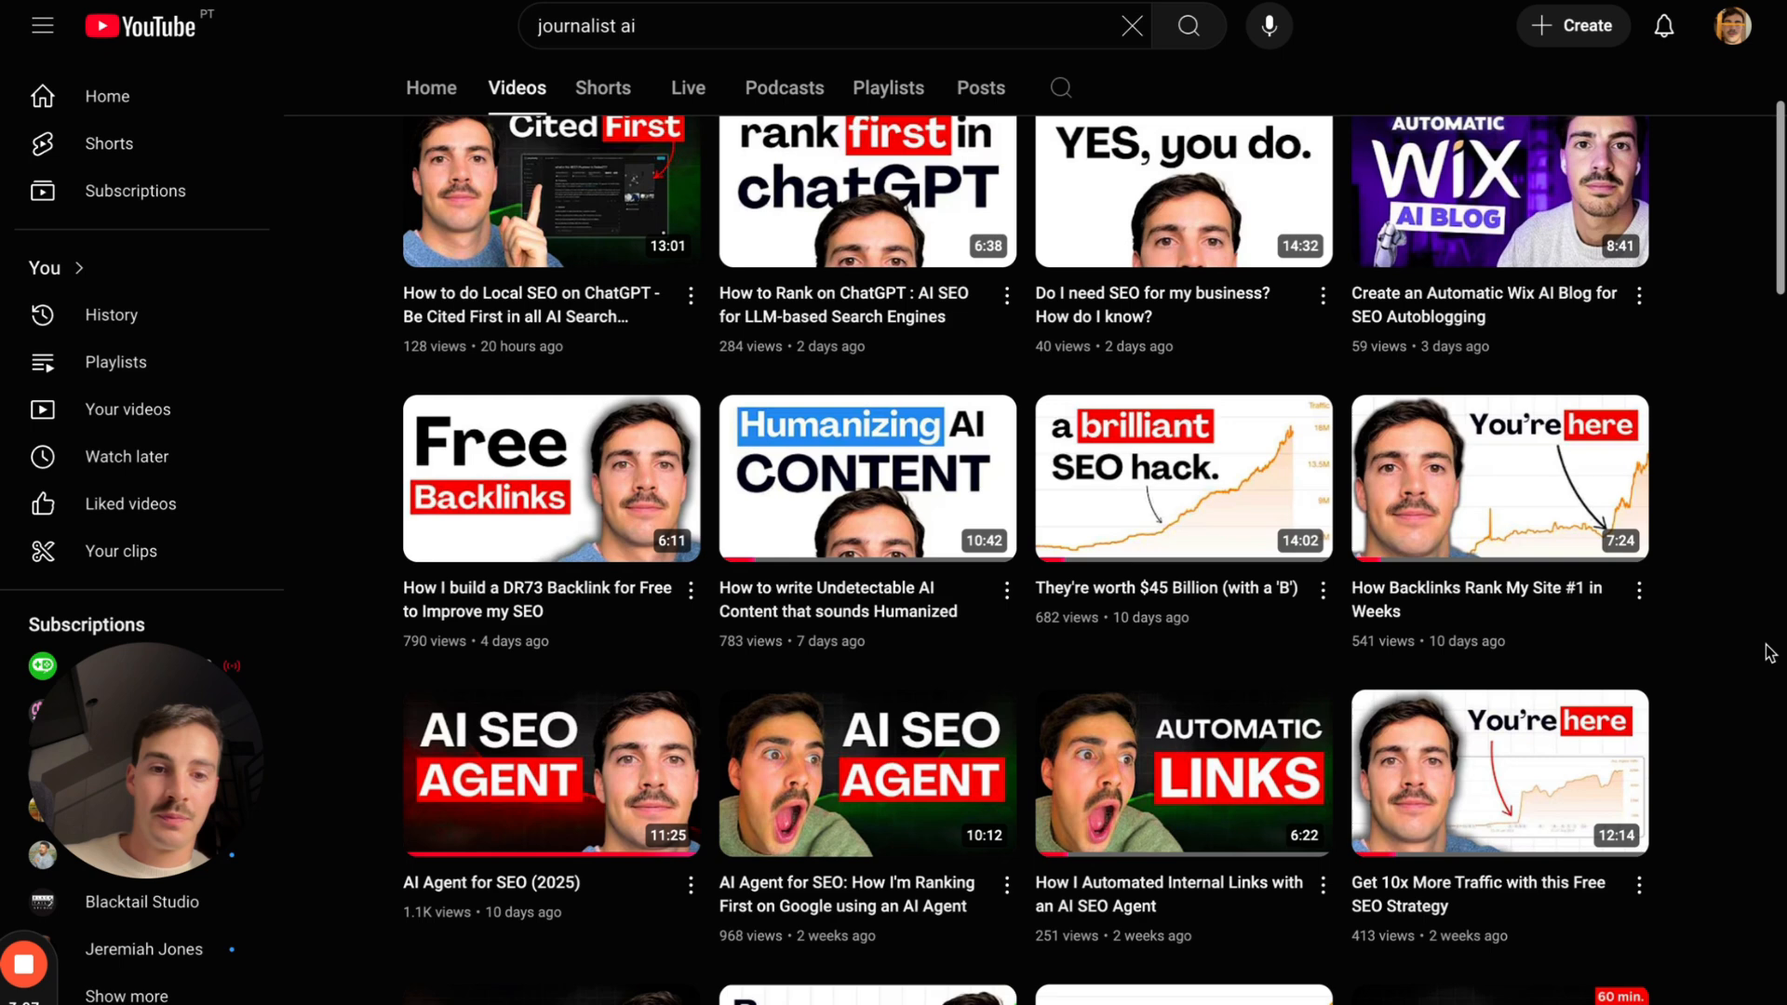
pyautogui.scroll(-3)
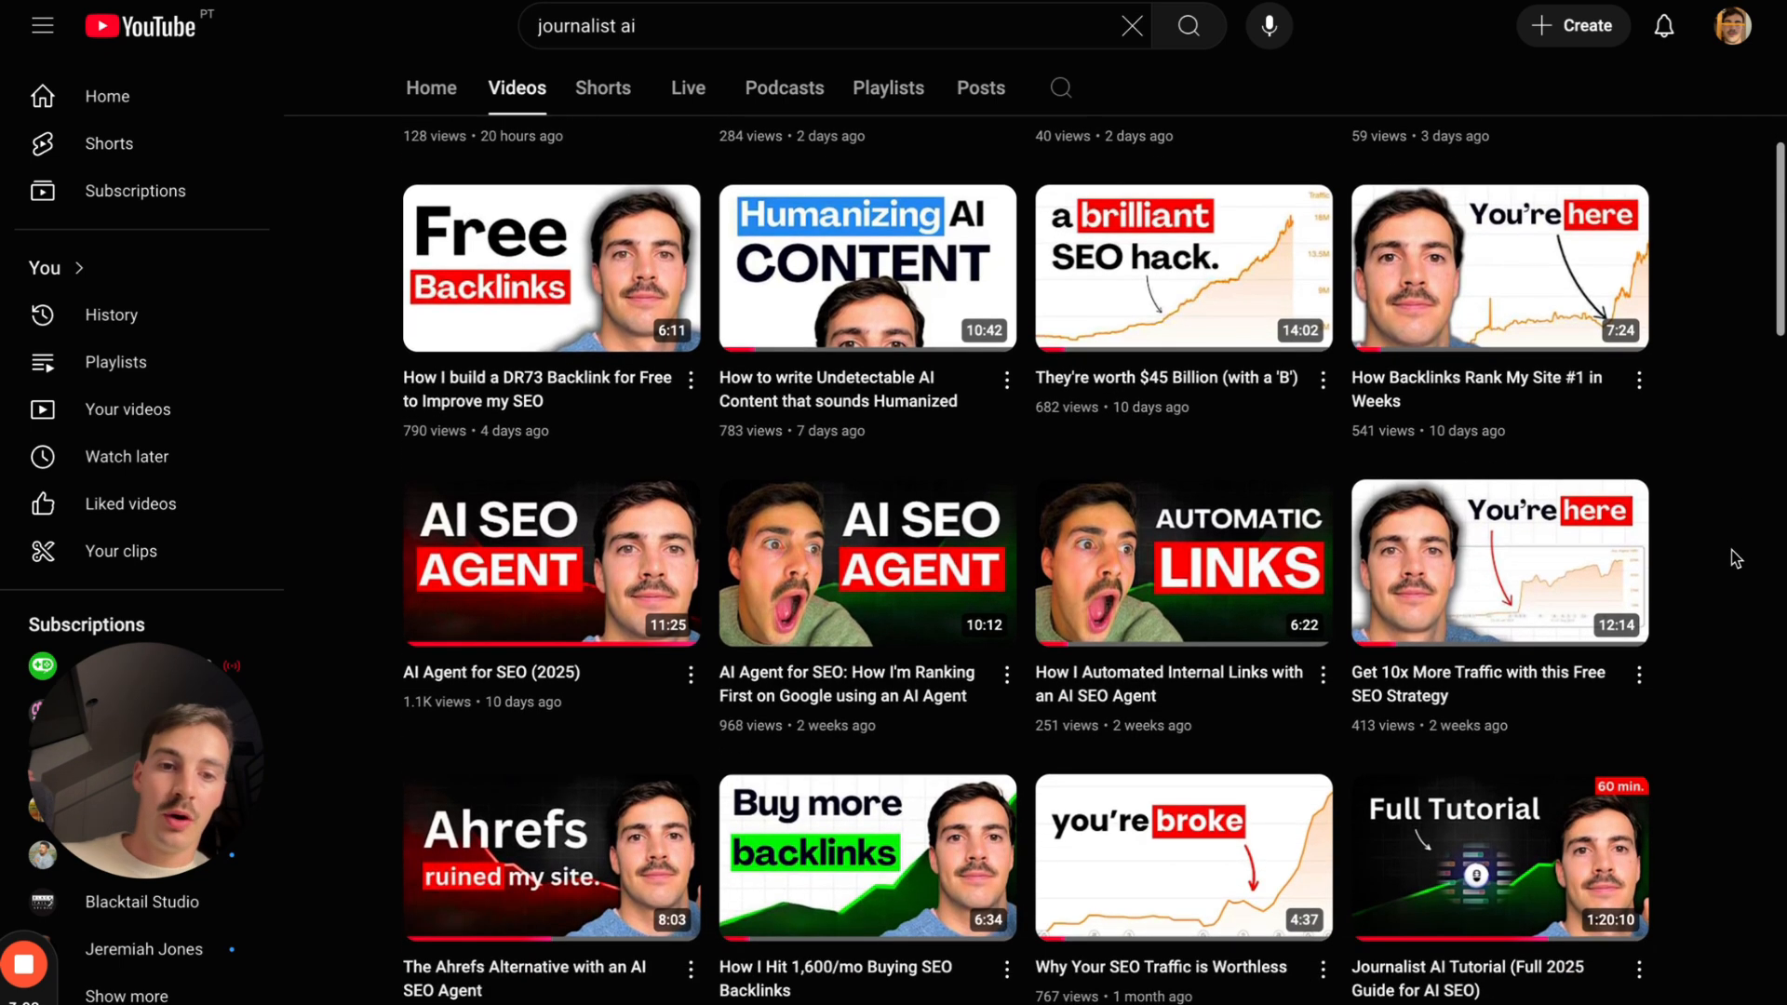
pyautogui.scroll(-3)
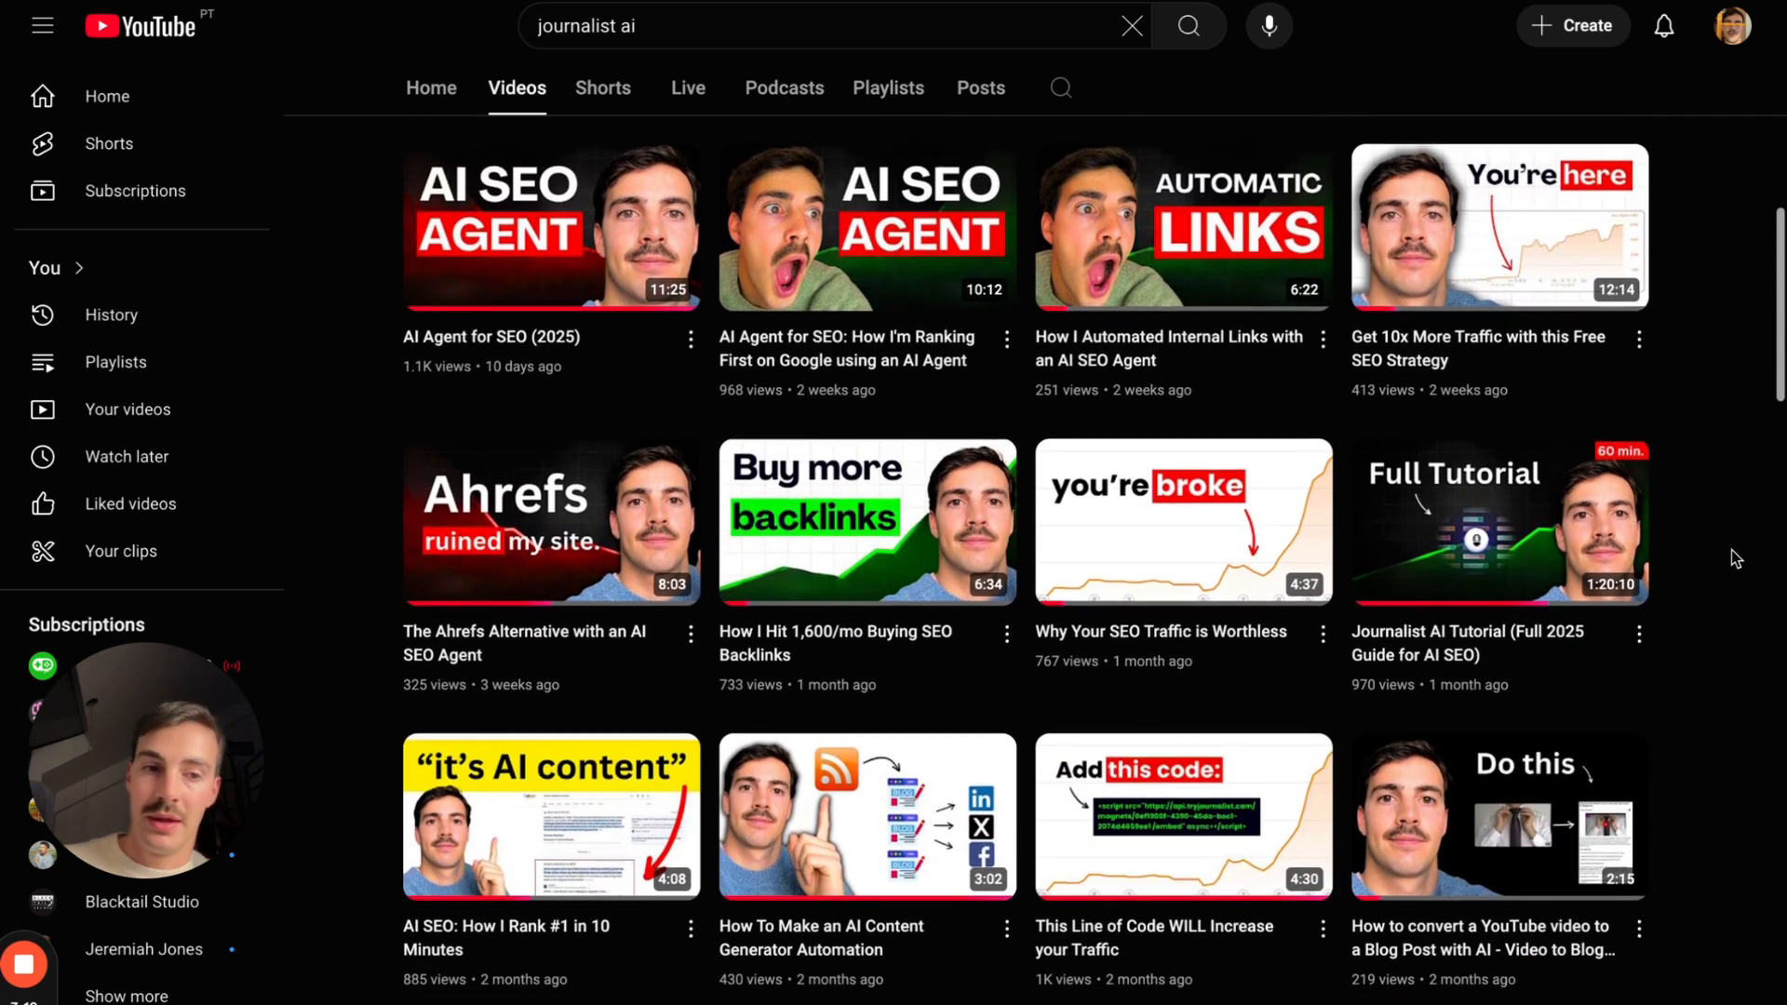
pyautogui.scroll(-3)
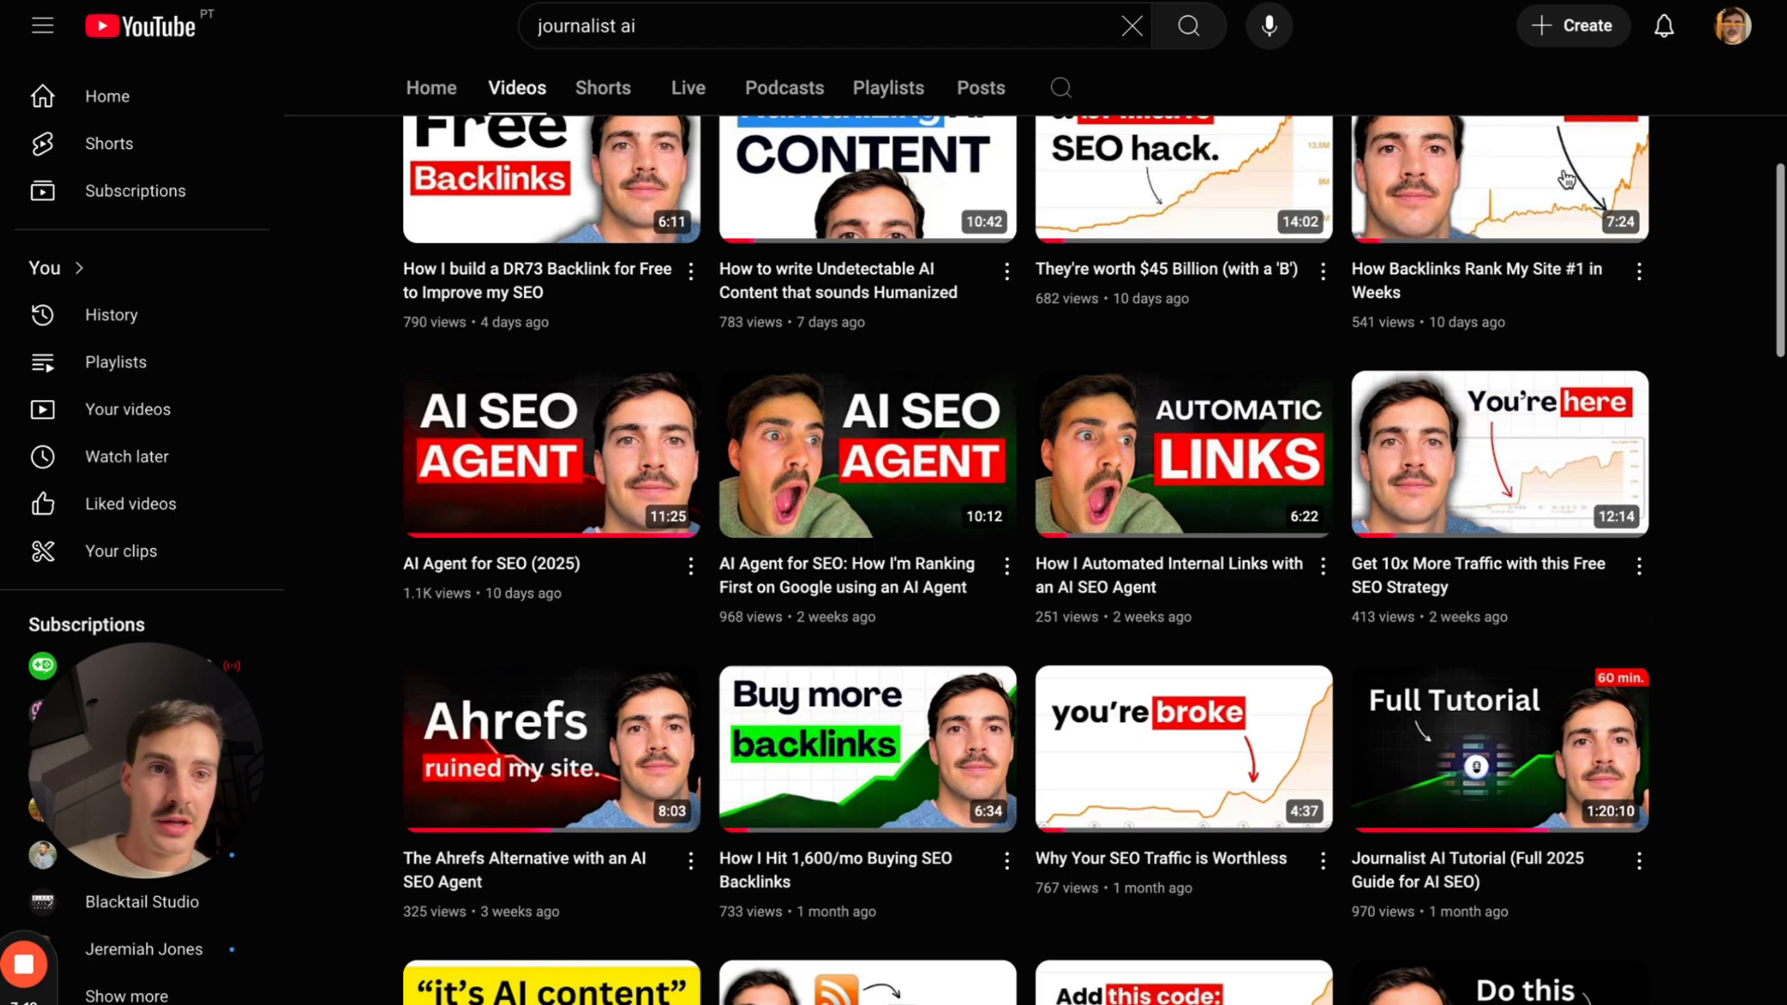
pyautogui.write('vasco seo tips')
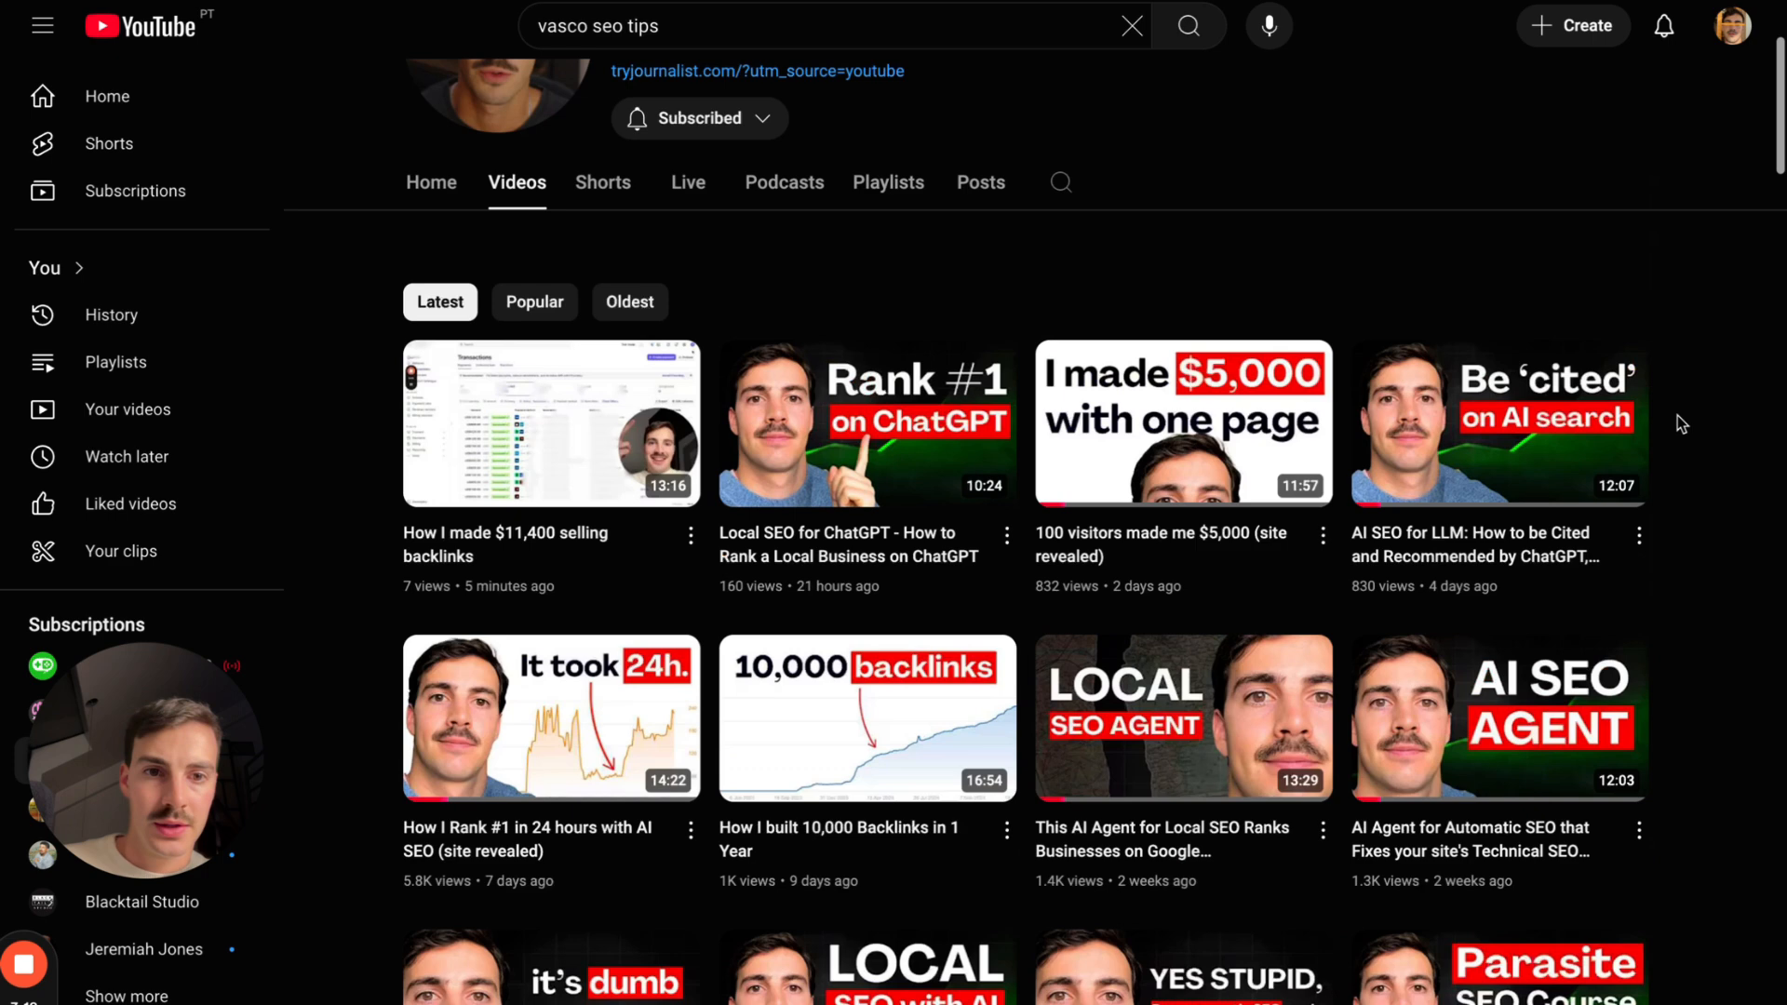
pyautogui.scroll(-3)
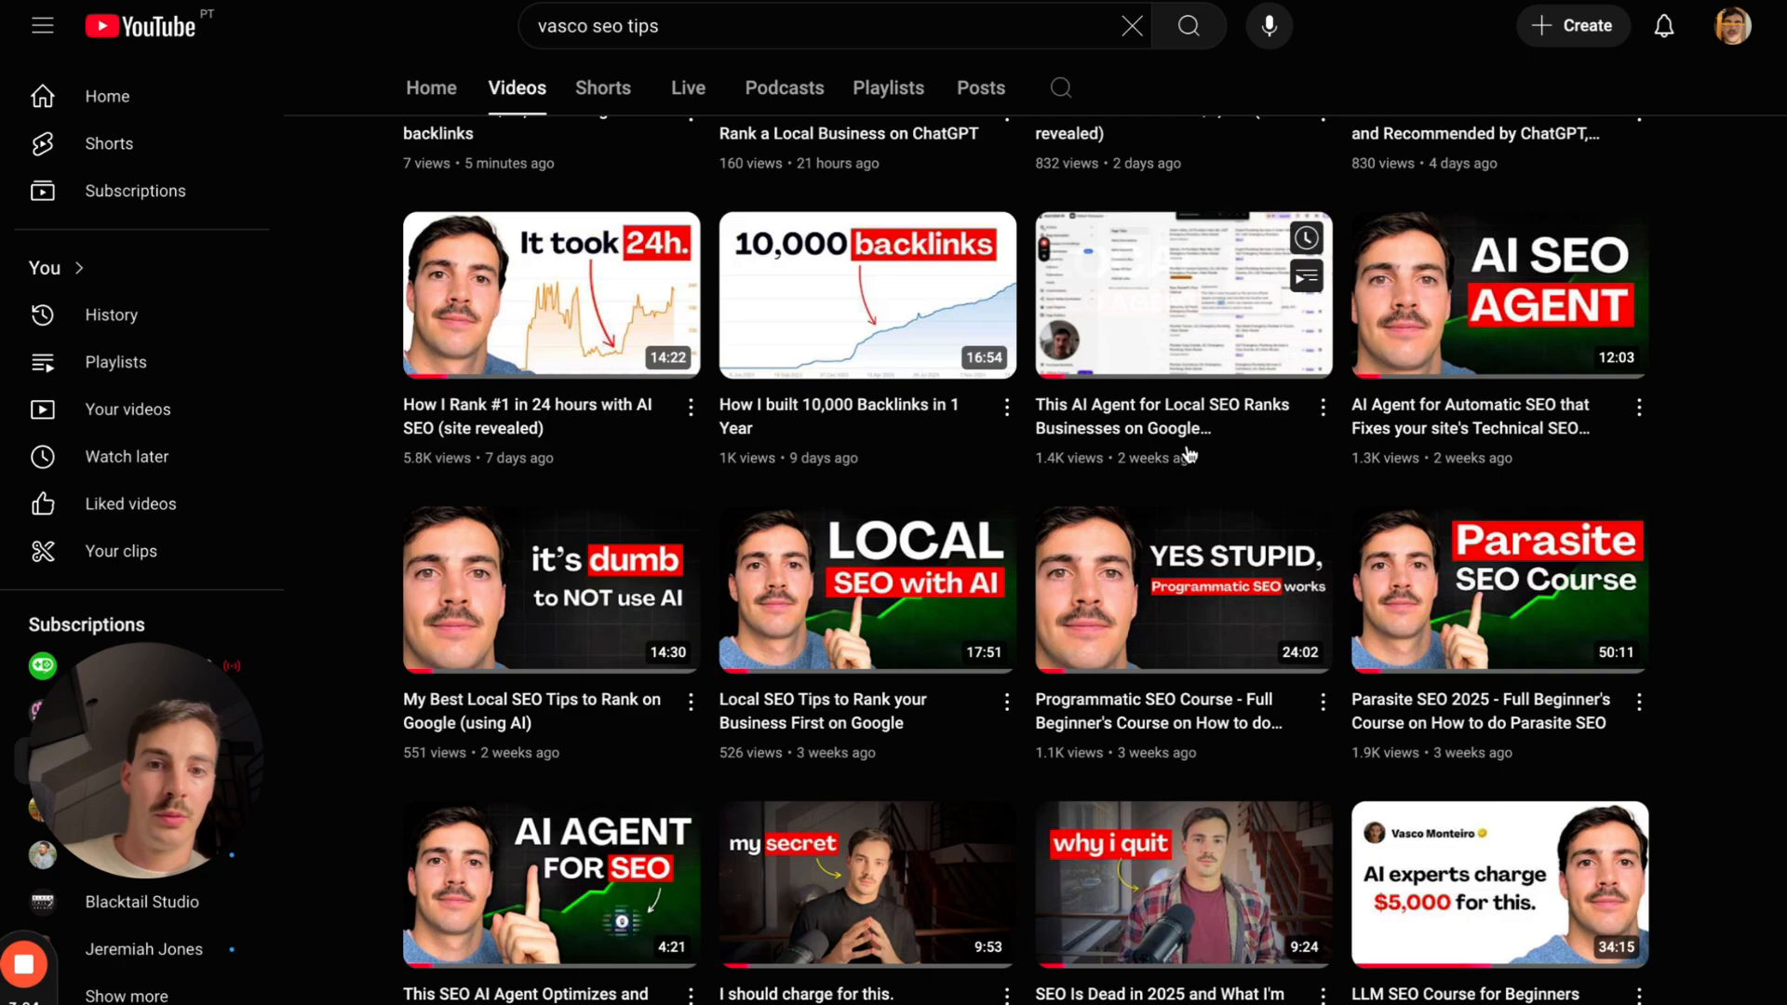
pyautogui.write('journalist ai')
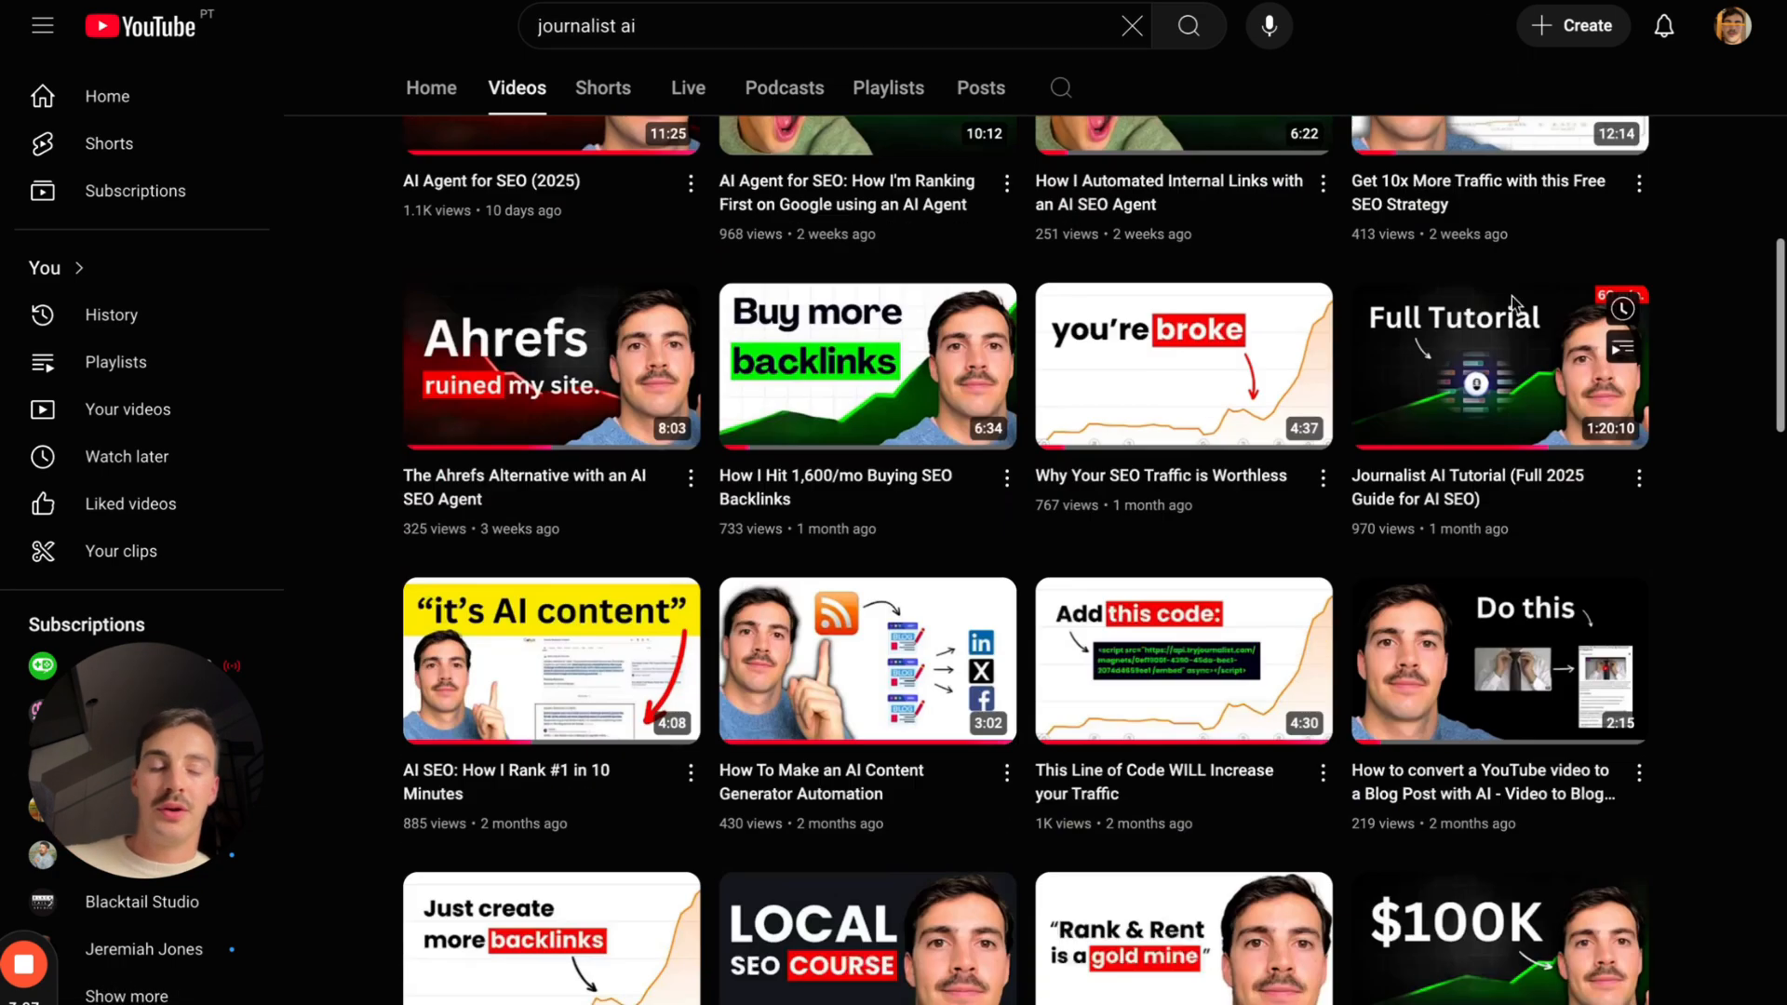
pyautogui.scroll(-3)
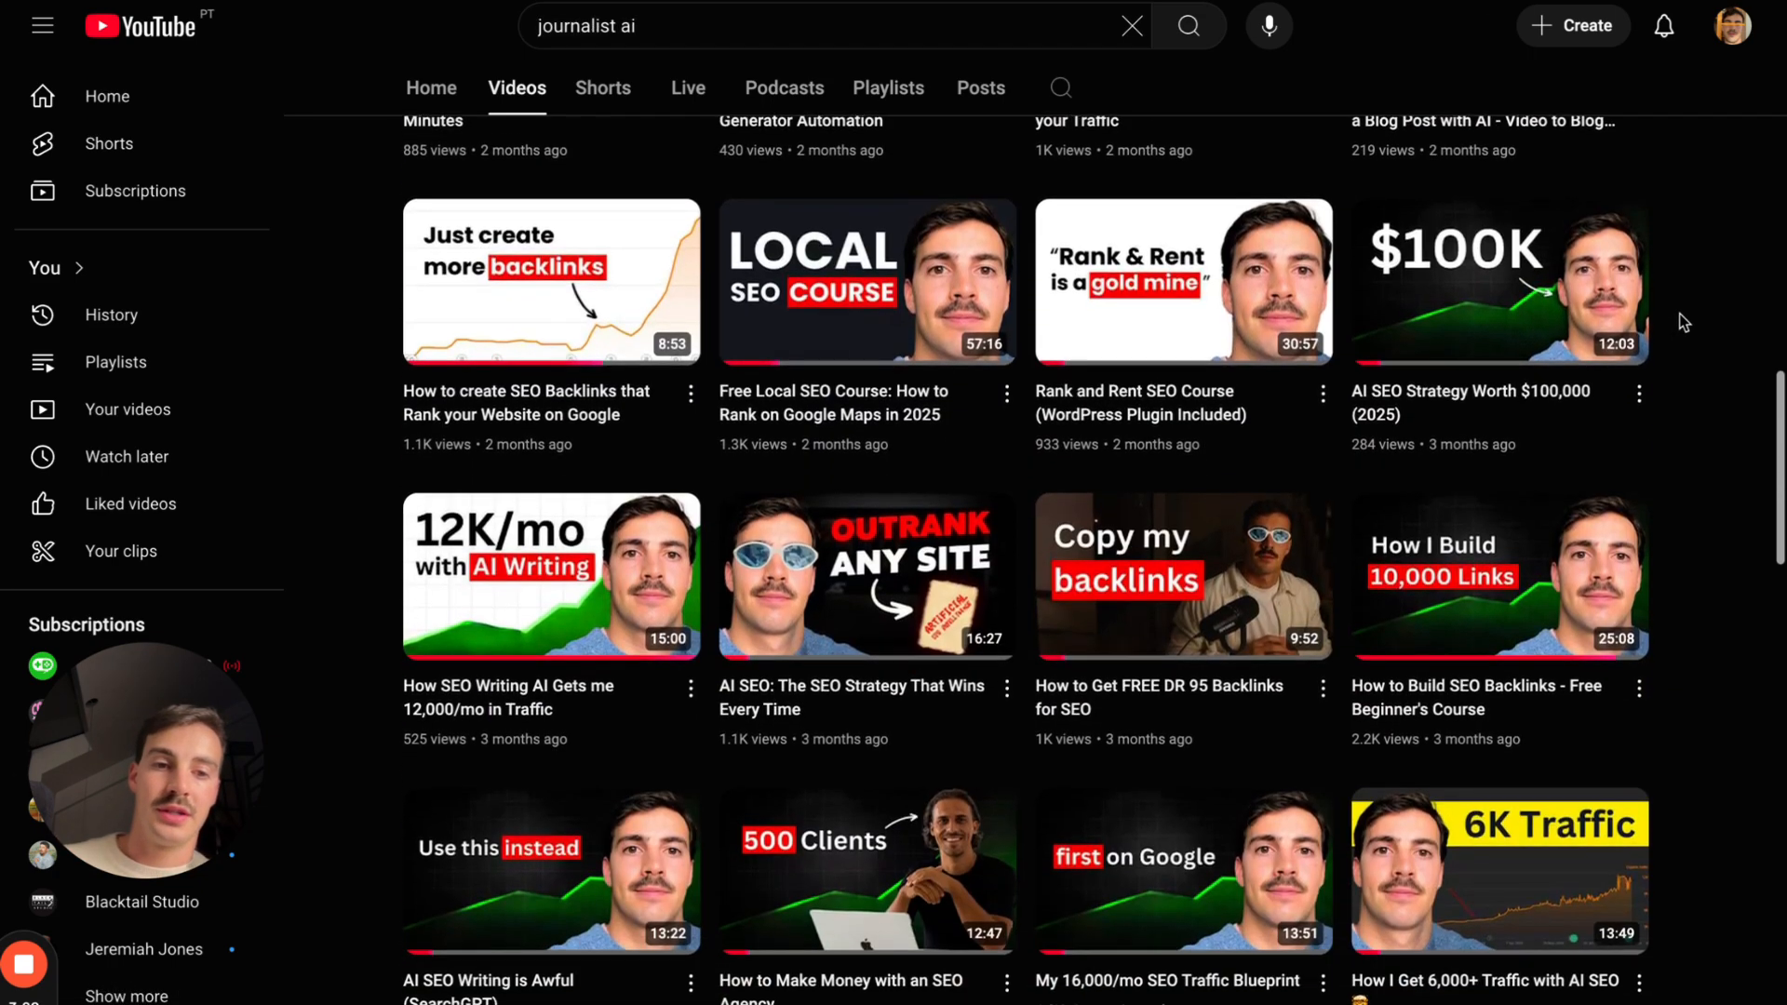
pyautogui.scroll(-3)
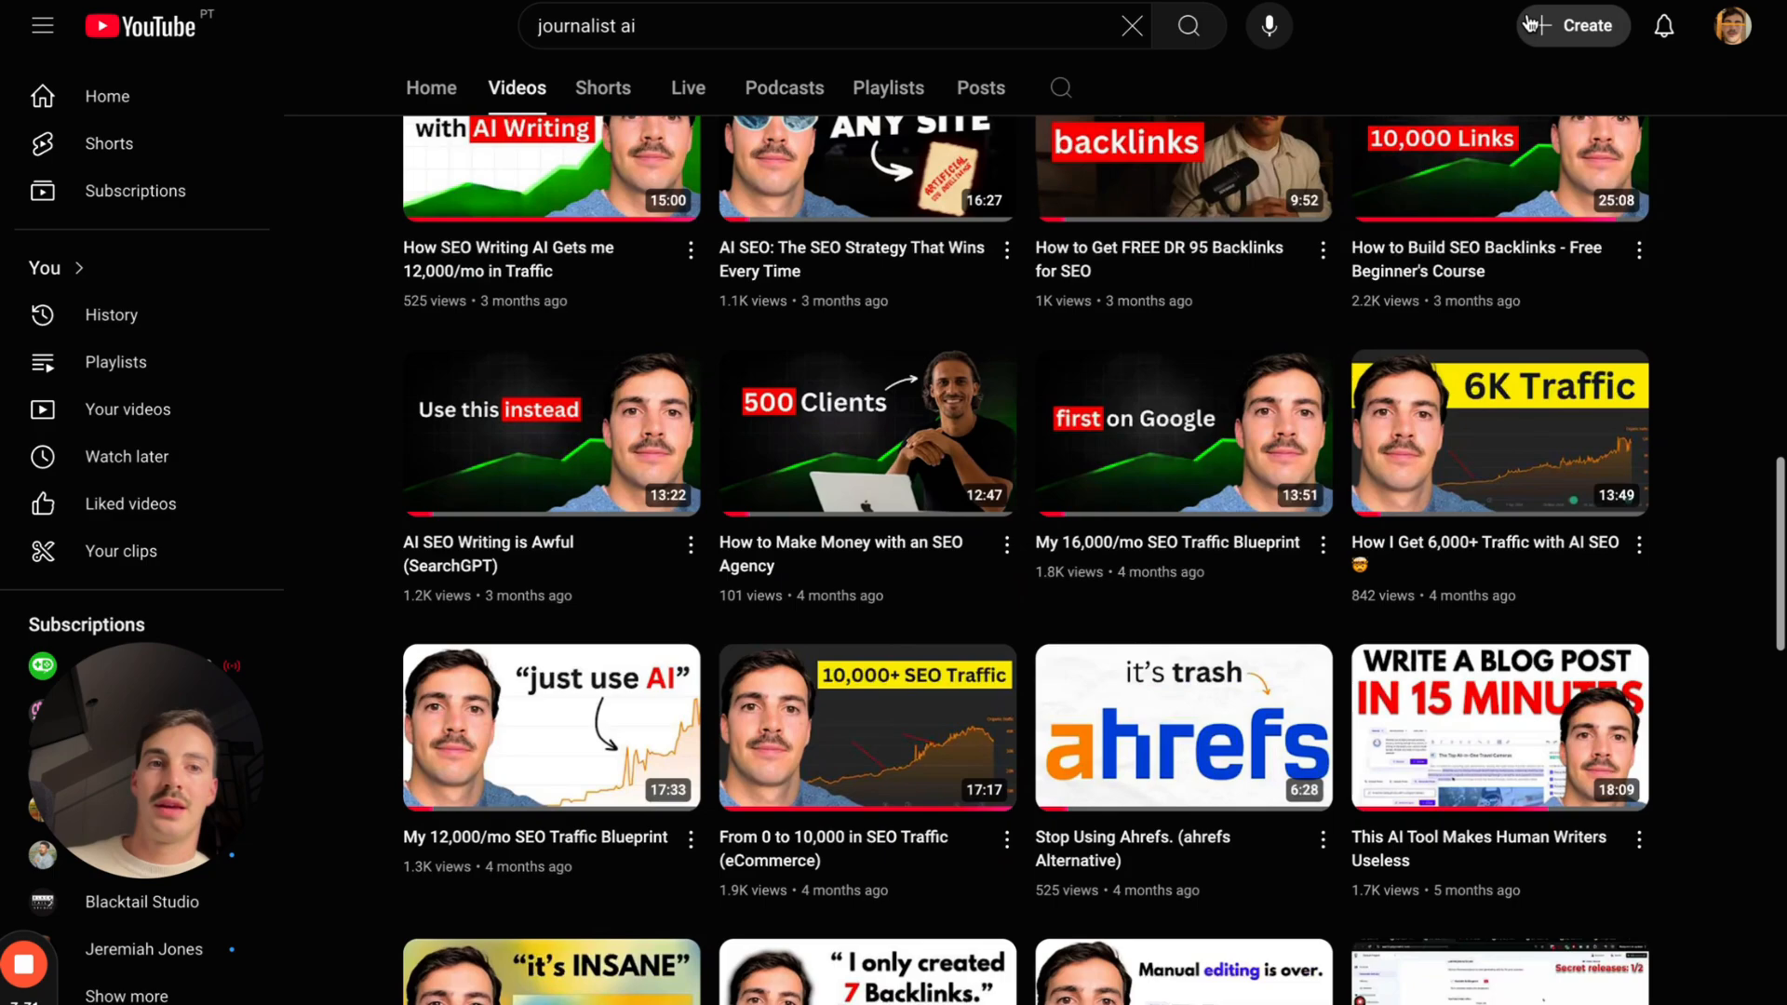
pyautogui.write('vasco seo tips')
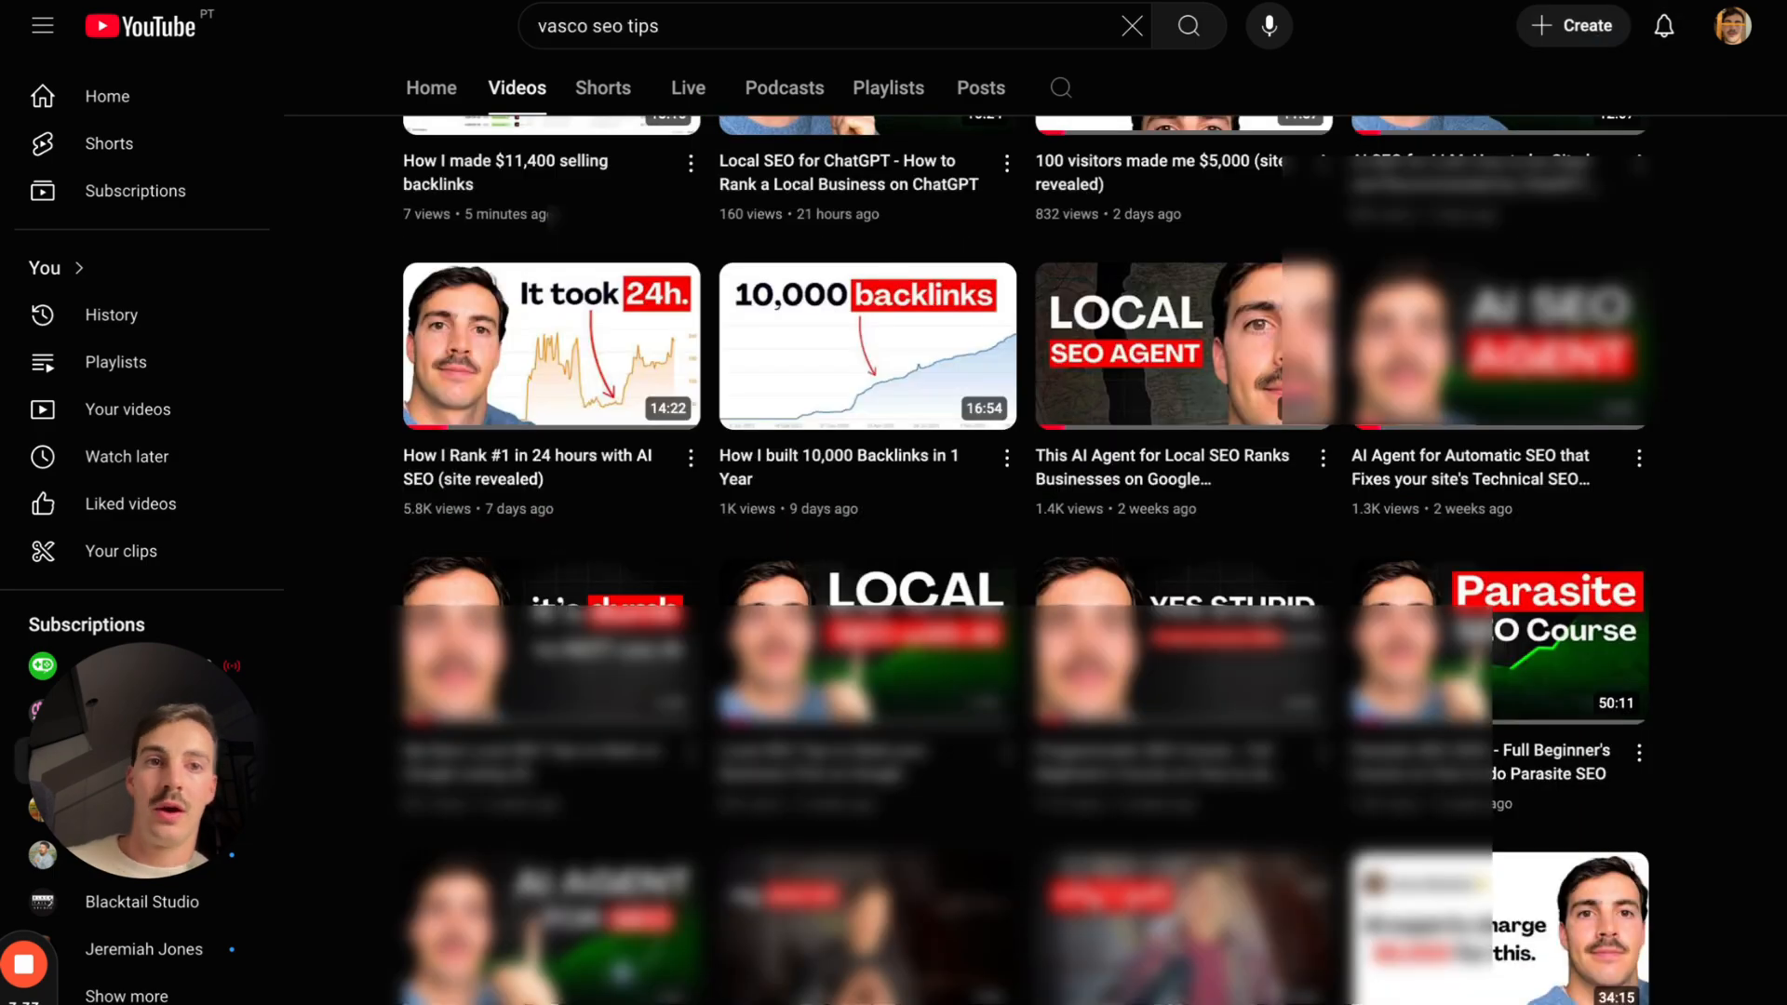